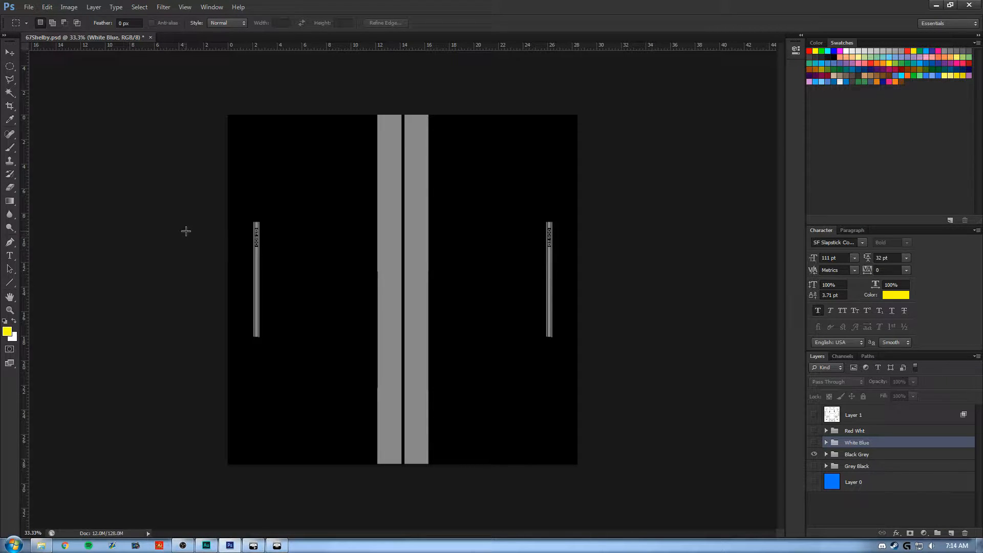
{"action": "mouse_move", "coordinate": [182, 217]}
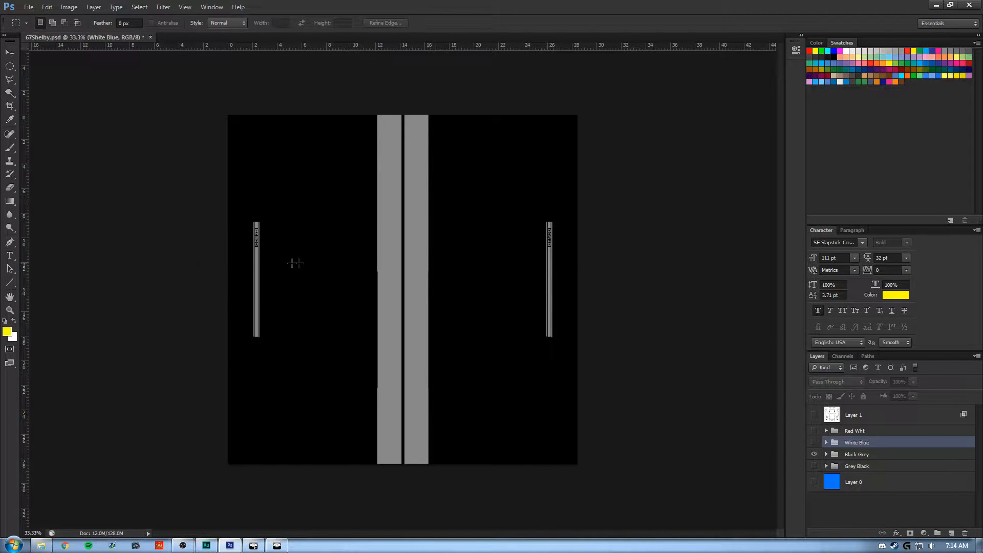
{"action": "mouse_move", "coordinate": [195, 235]}
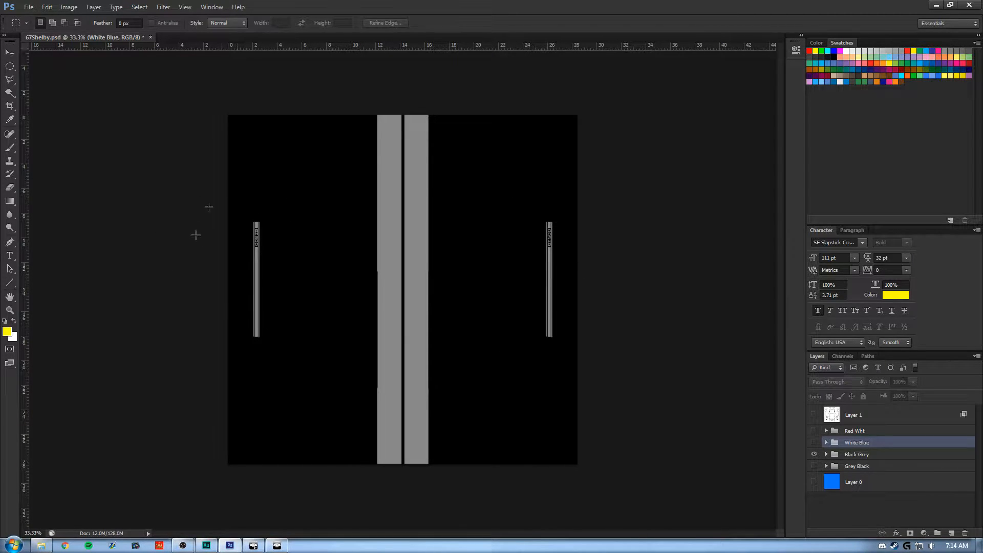
{"action": "mouse_move", "coordinate": [316, 224]}
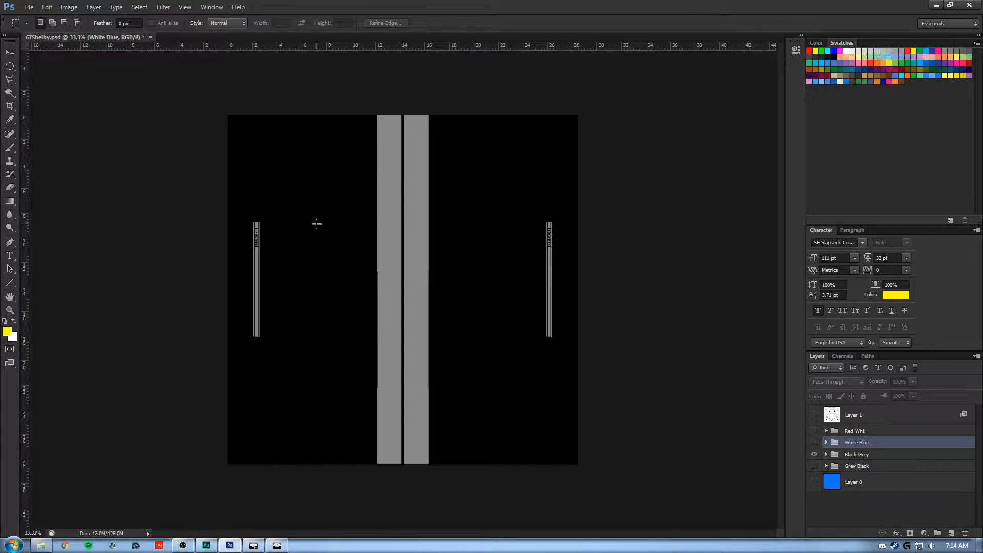
{"action": "mouse_move", "coordinate": [355, 176]}
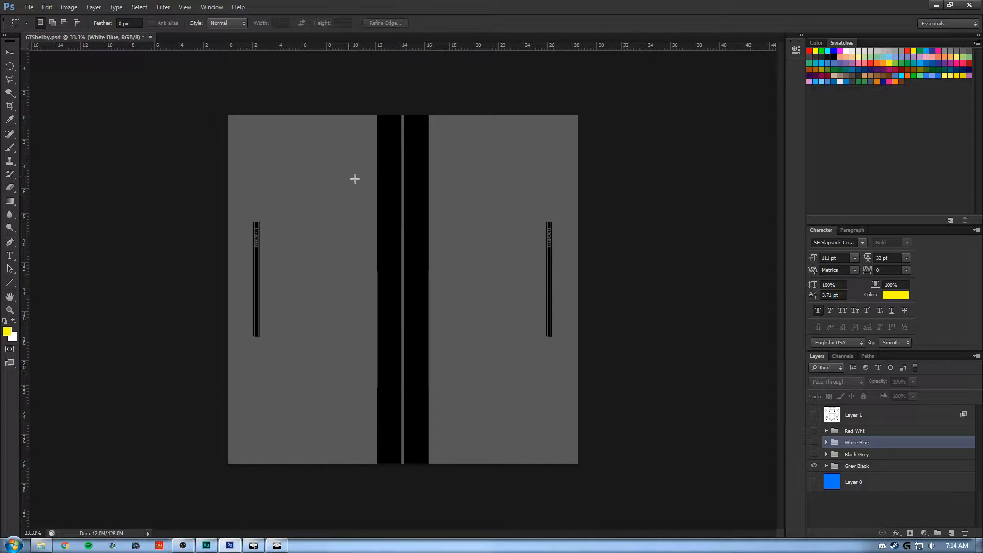
{"action": "mouse_move", "coordinate": [94, 76]}
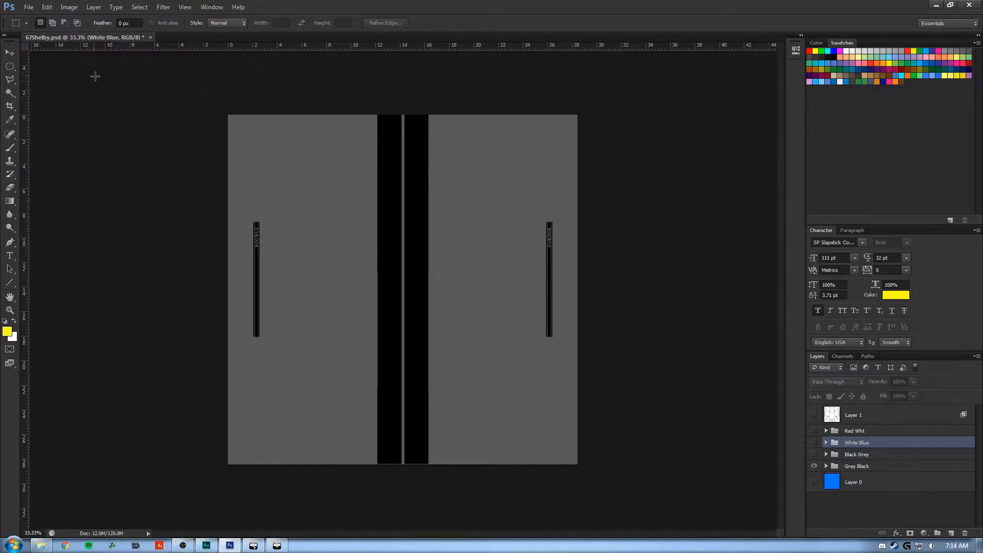
- Save the grey-black texture as GB.tga, a 32-bit Targa file
{"action": "left_click", "coordinate": [28, 6]}
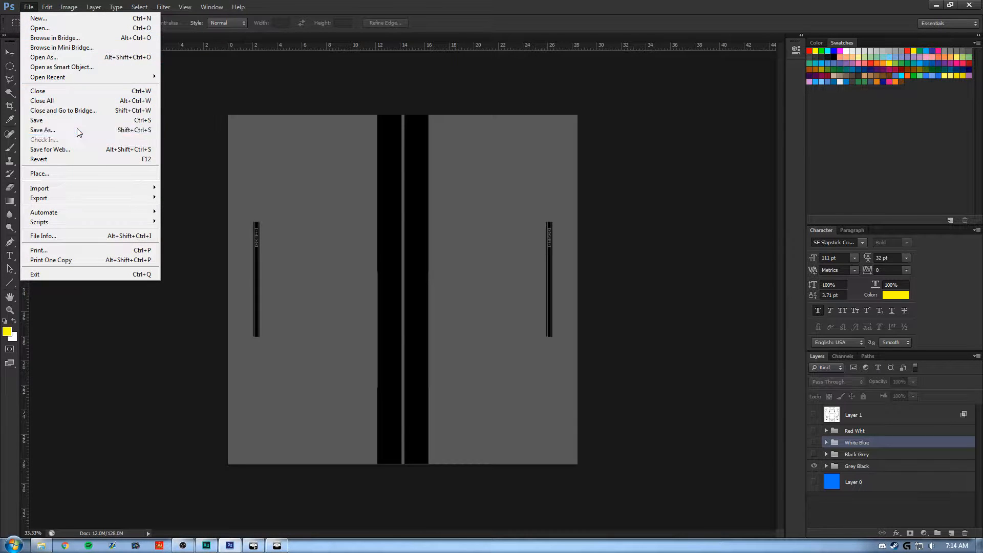
{"action": "left_click", "coordinate": [43, 130]}
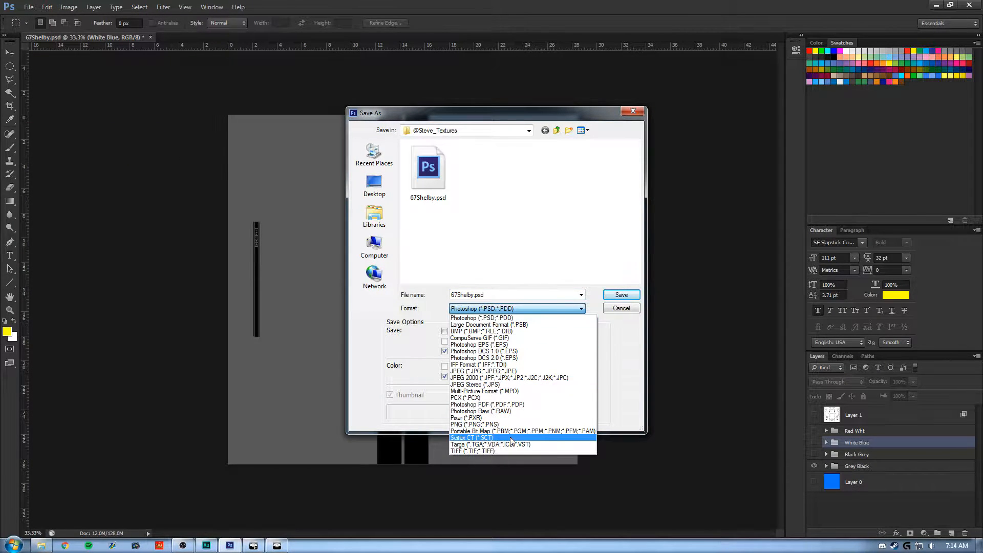
{"action": "left_click", "coordinate": [471, 444]}
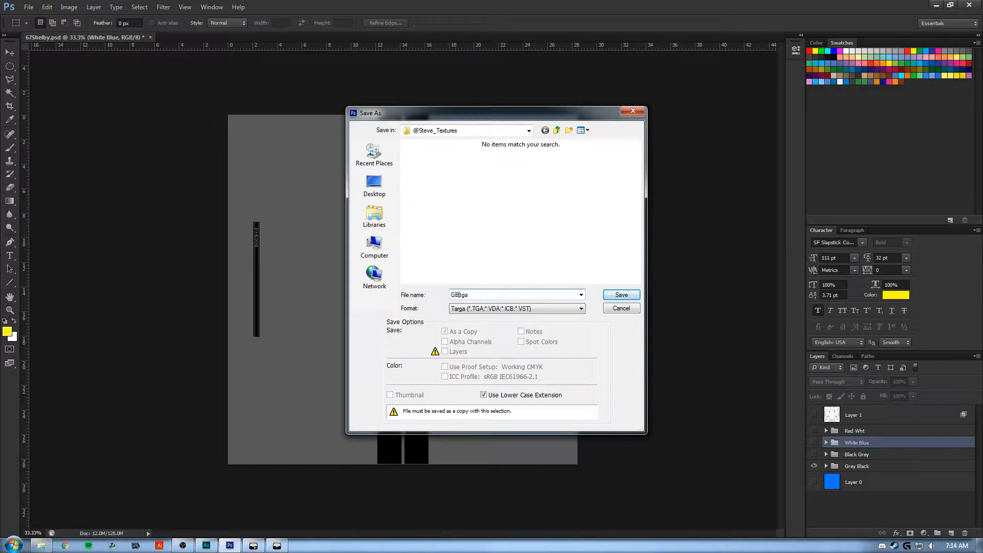
{"action": "left_click", "coordinate": [620, 295]}
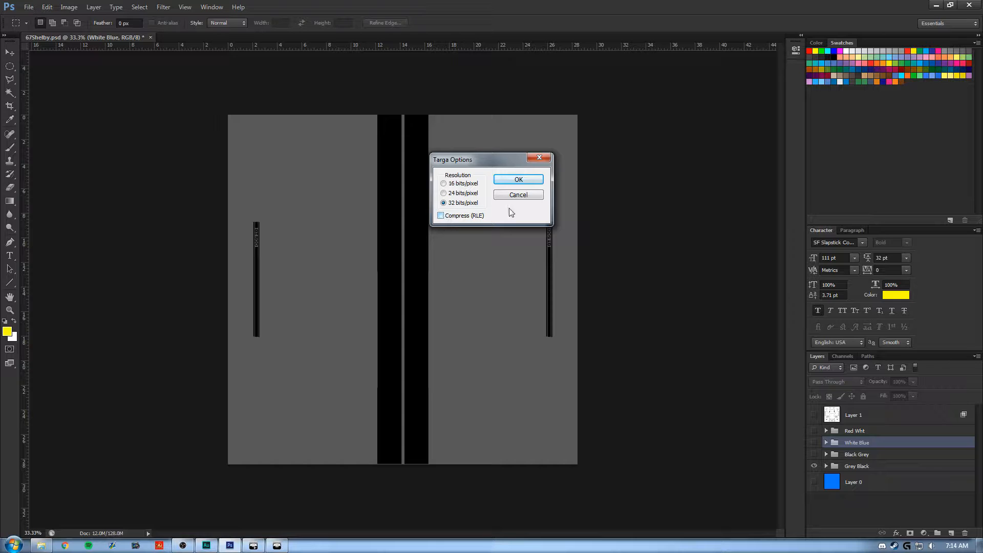
{"action": "left_click", "coordinate": [517, 179]}
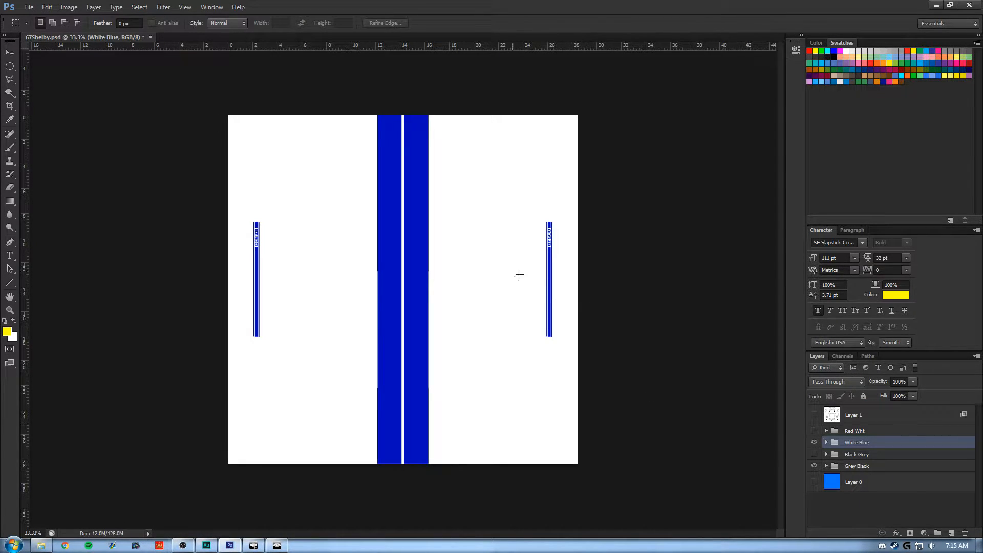
- Save the white-with-blue-stripes texture as BW.tga, a 32-bit Targa file
{"action": "left_click", "coordinate": [28, 6]}
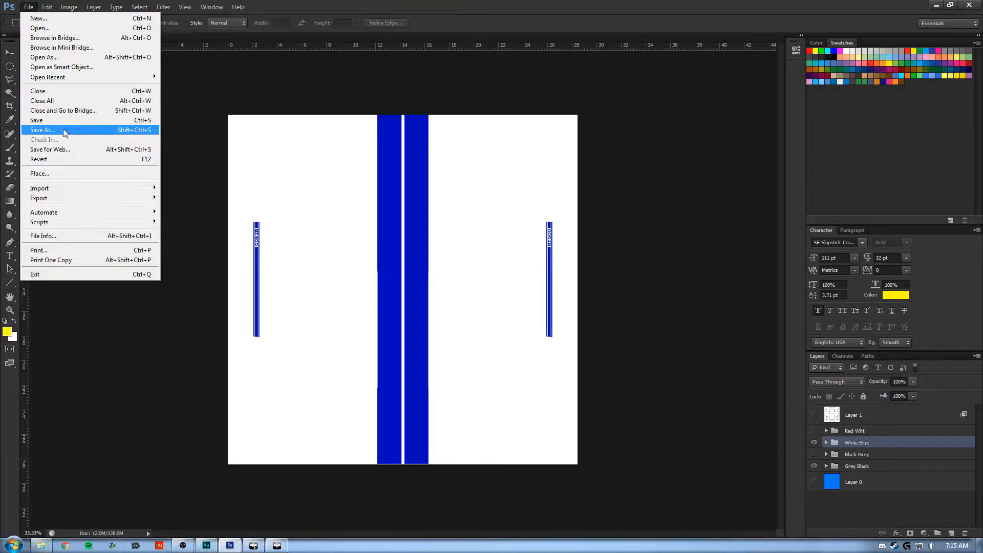
{"action": "left_click", "coordinate": [42, 130]}
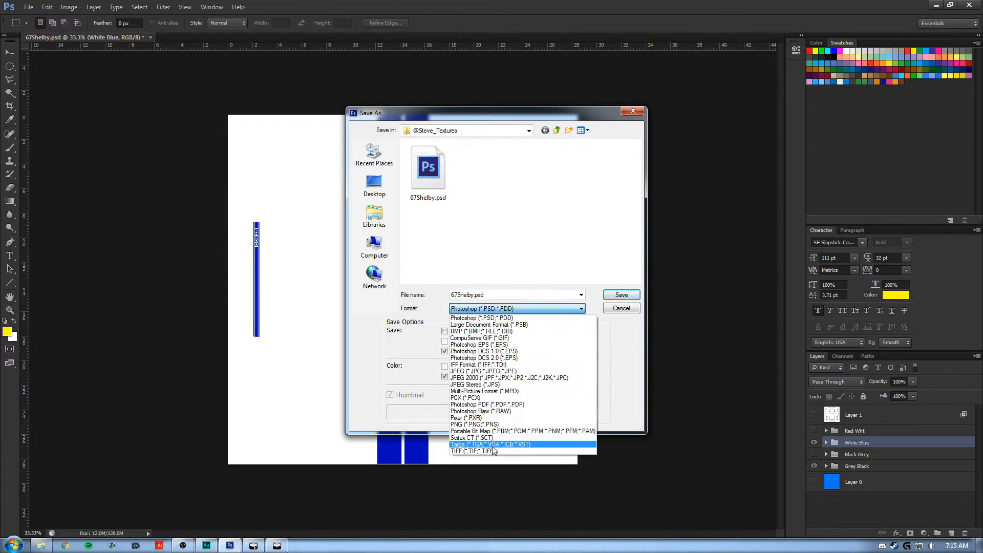
{"action": "left_click", "coordinate": [489, 444]}
{"action": "type", "text": "BW.tga"}
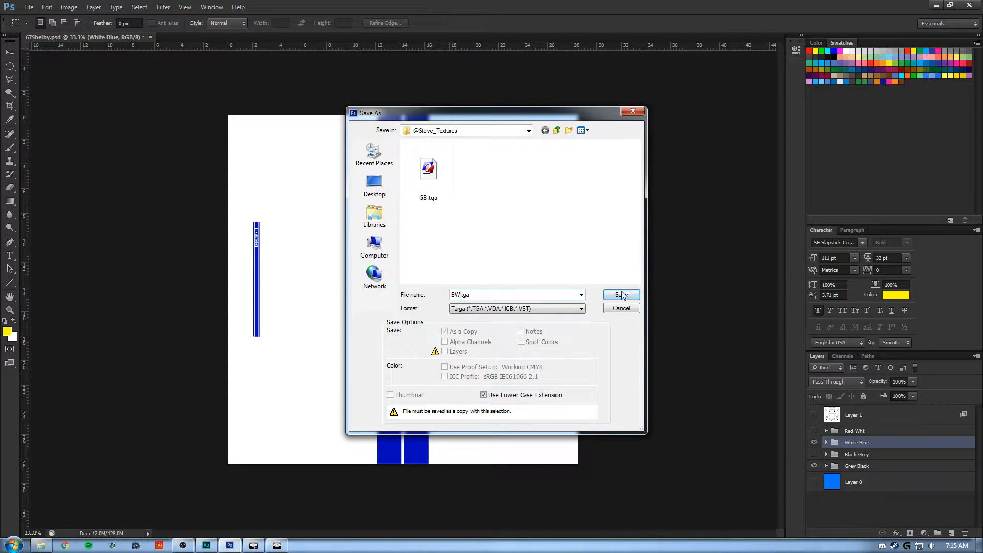
{"action": "left_click", "coordinate": [619, 295]}
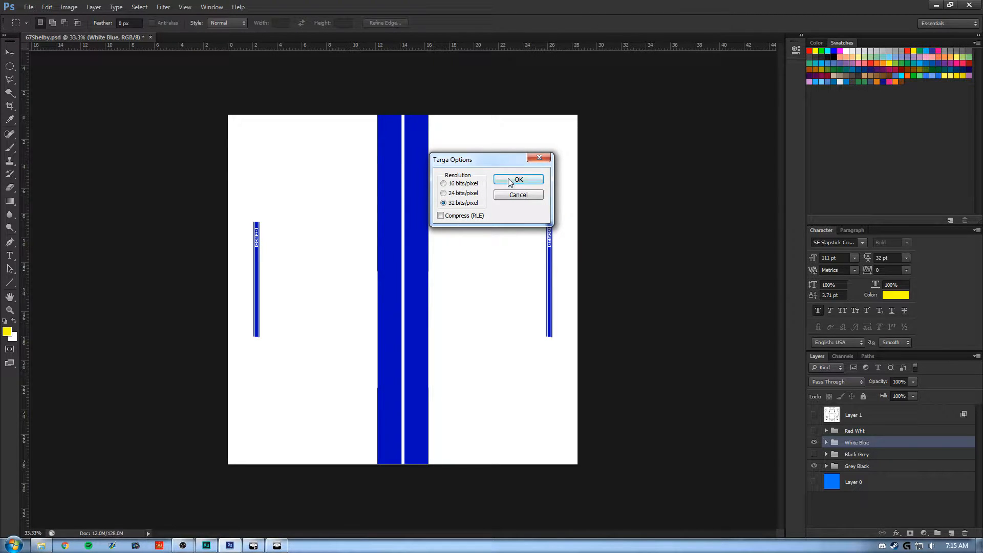
{"action": "left_click", "coordinate": [517, 179]}
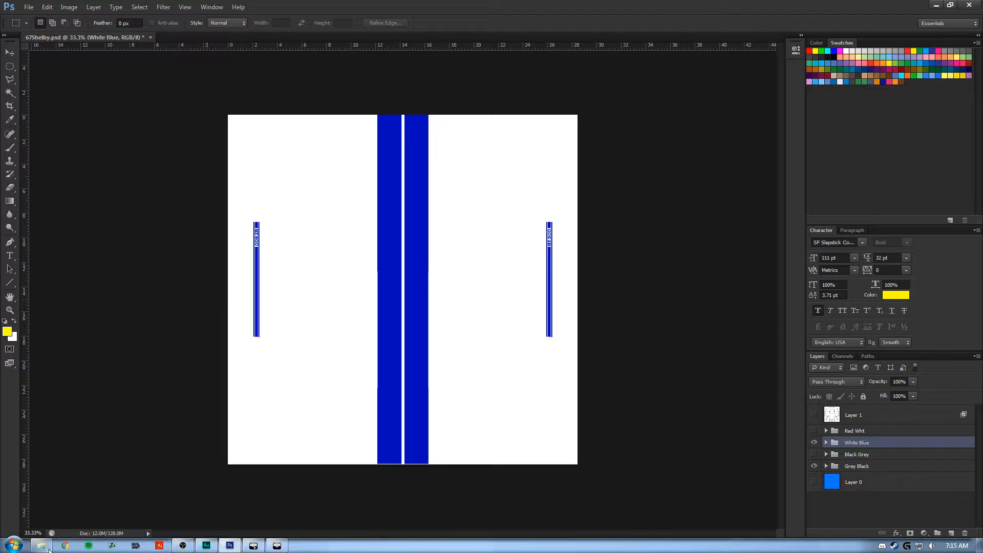
{"action": "left_click", "coordinate": [41, 544]}
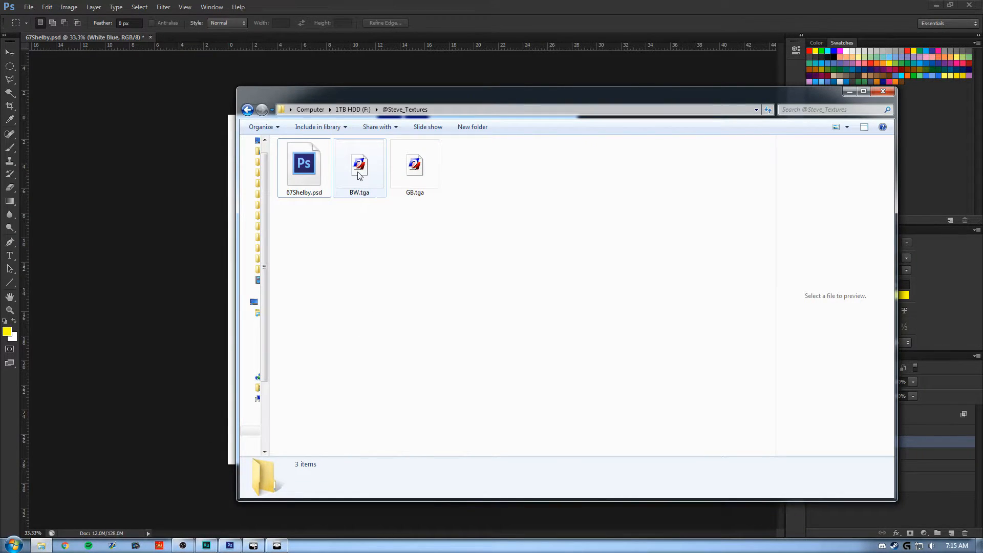
- Convert BW.tga into BW.paa with TexView 2
{"action": "double_click", "coordinate": [359, 165]}
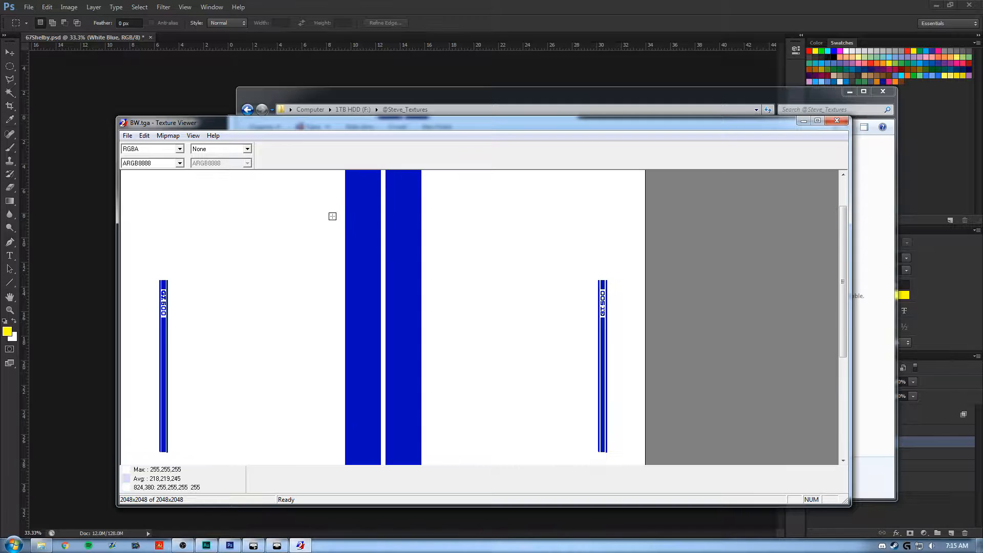
{"action": "left_click", "coordinate": [127, 135]}
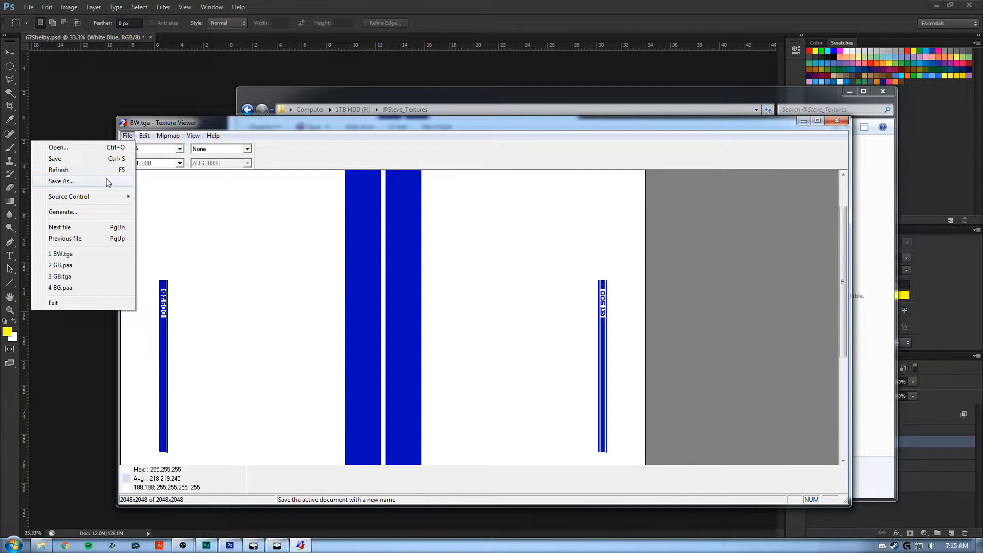
{"action": "left_click", "coordinate": [61, 181]}
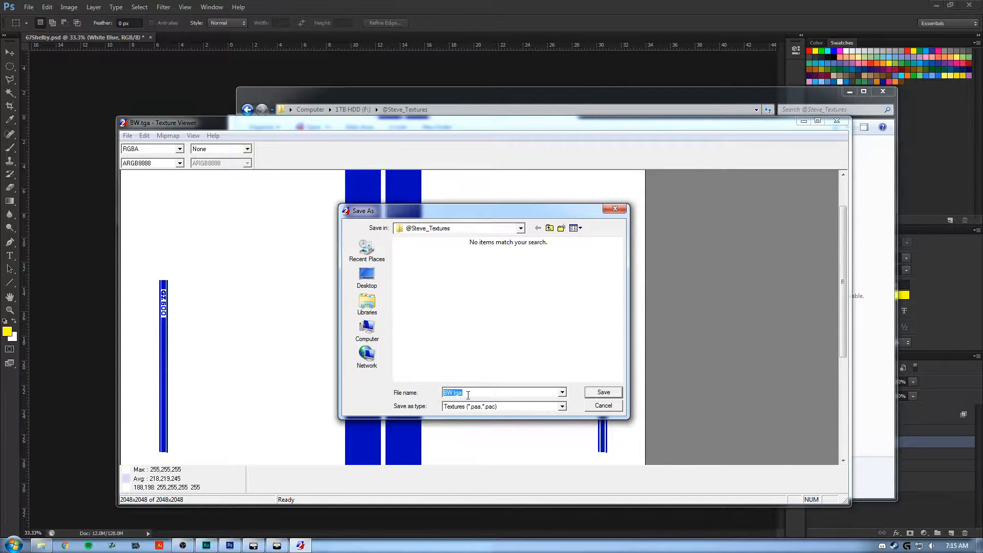
{"action": "type", "text": "BW.t"}
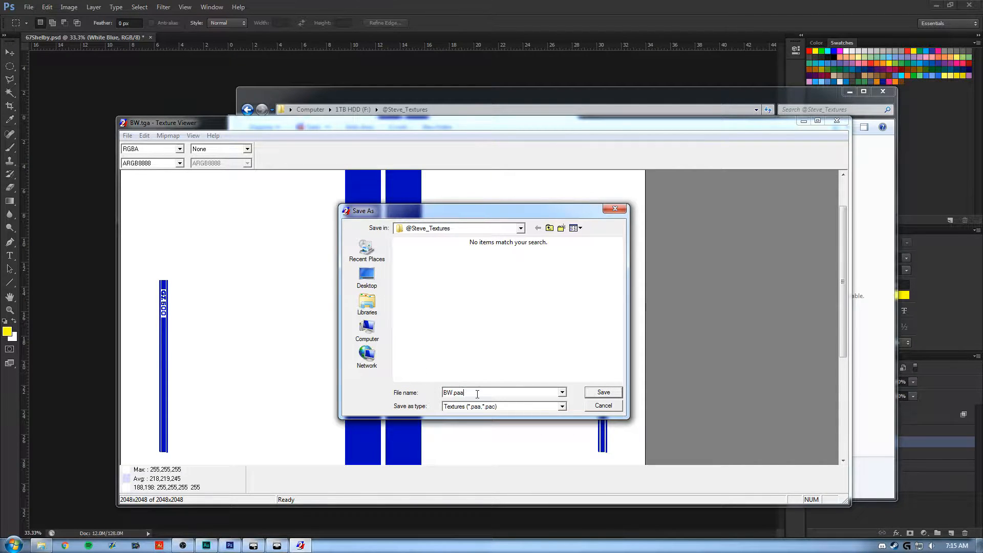
{"action": "left_click", "coordinate": [602, 392]}
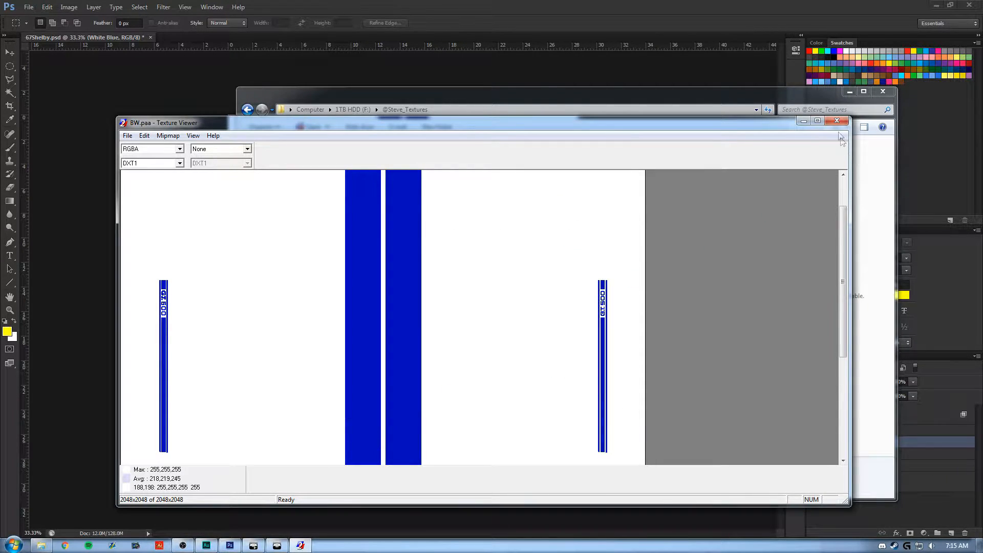
{"action": "left_click", "coordinate": [837, 120]}
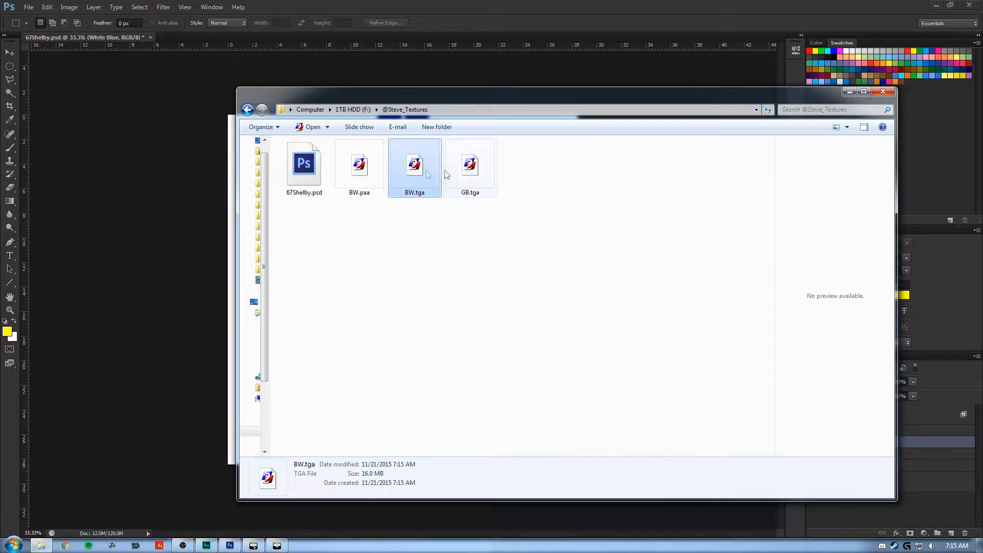
- Convert GB.tga into GB.paa and check both new PAA files' details
{"action": "double_click", "coordinate": [469, 164]}
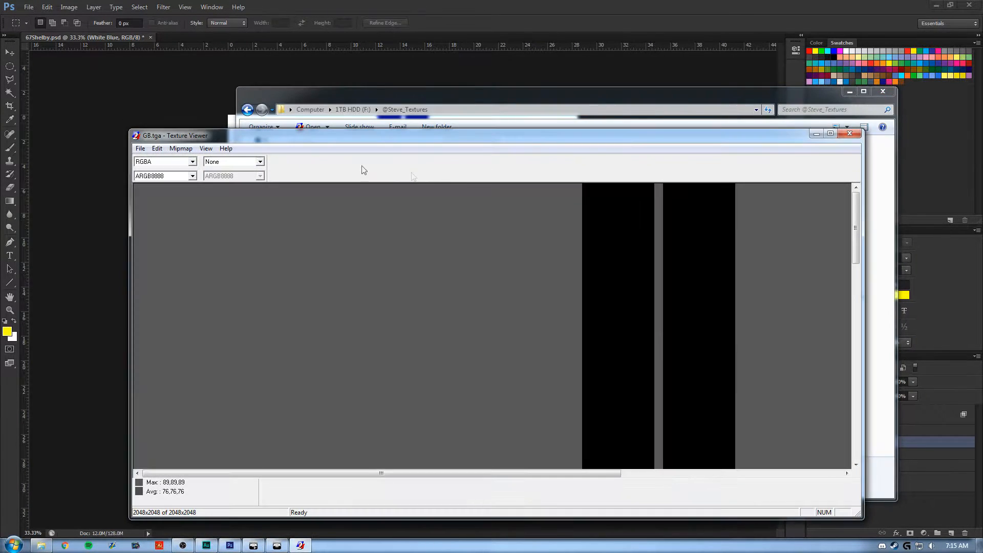
{"action": "left_click", "coordinate": [140, 148]}
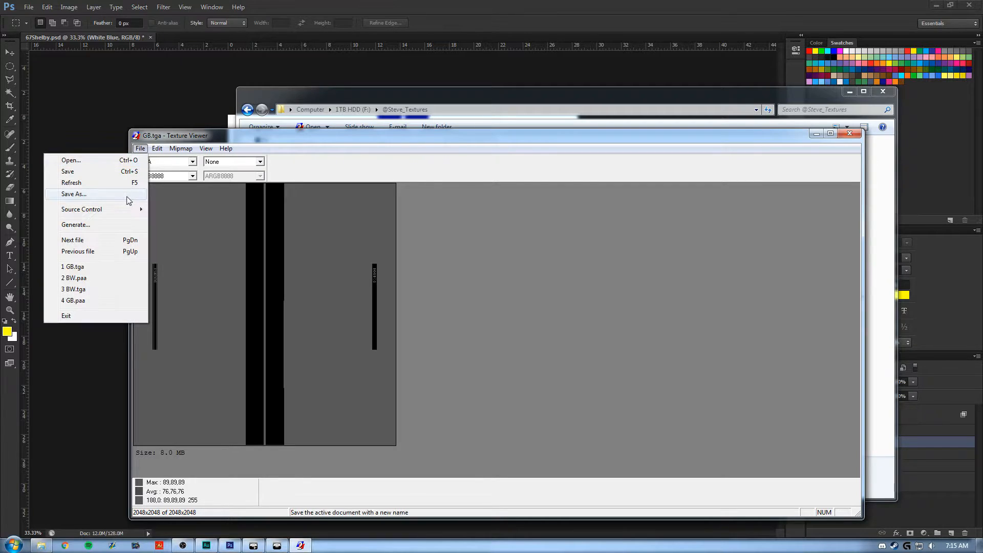
{"action": "left_click", "coordinate": [73, 193]}
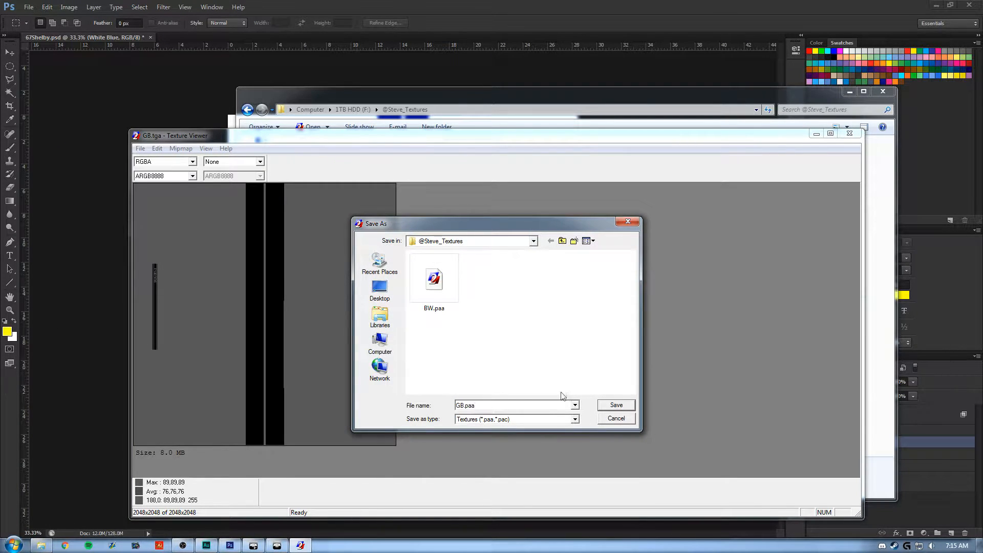
{"action": "left_click", "coordinate": [615, 405]}
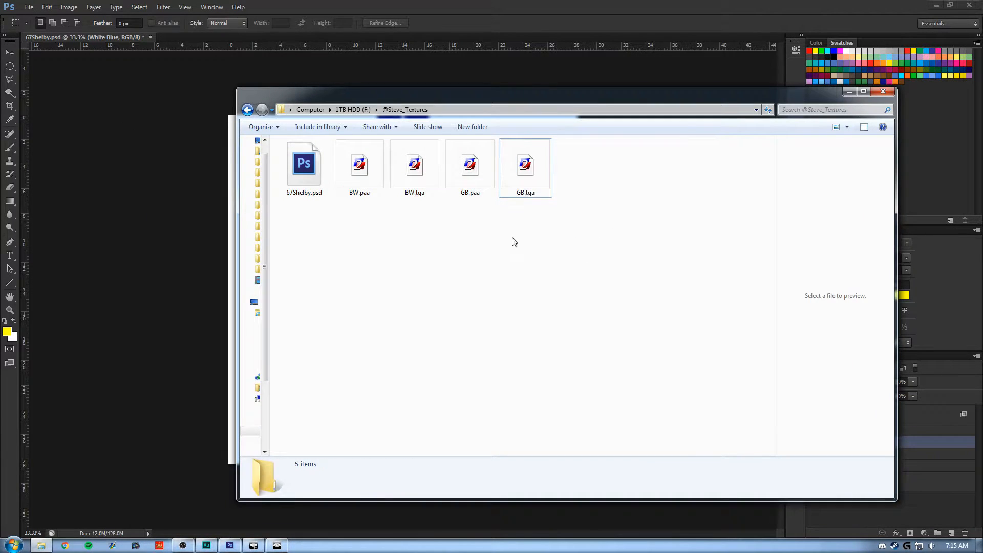
{"action": "left_click", "coordinate": [469, 164]}
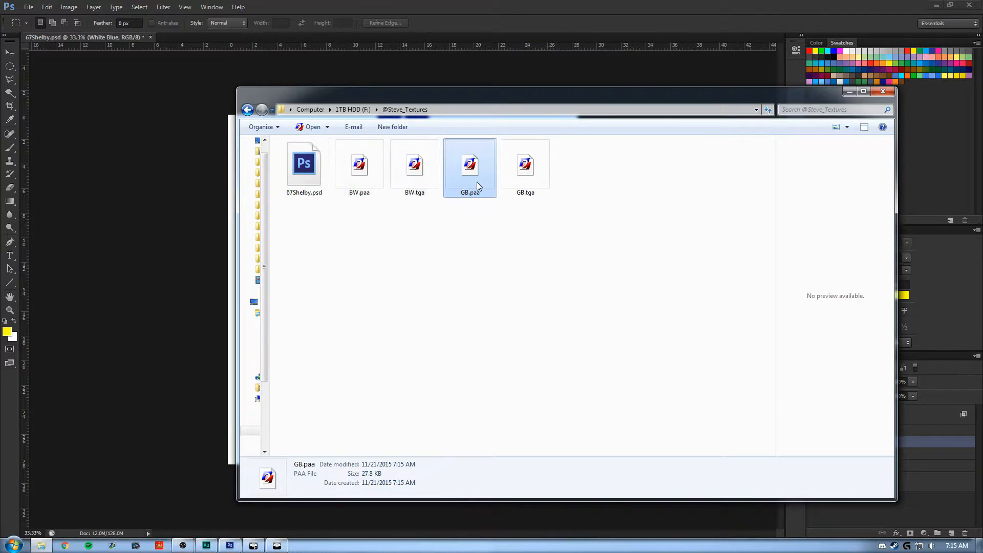
{"action": "left_click", "coordinate": [358, 165]}
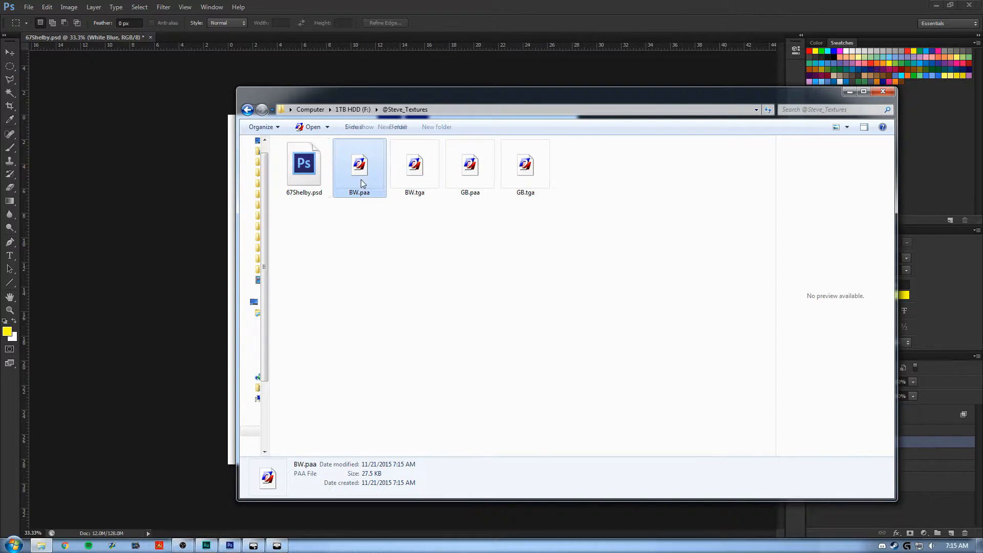
{"action": "left_click", "coordinate": [469, 166]}
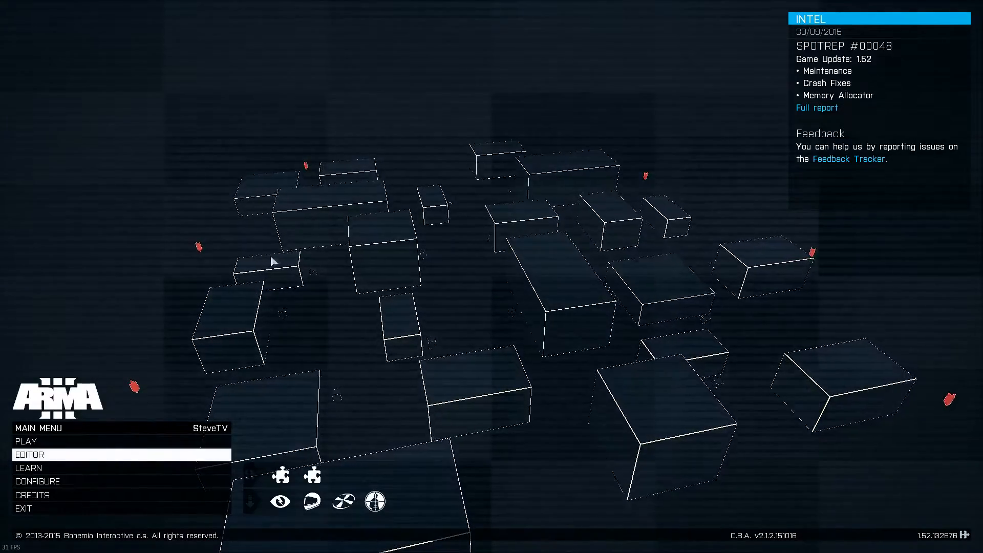
- Open the editor, place a civilian player and pick the Ivory Shelby GT500 class
{"action": "left_click", "coordinate": [31, 455]}
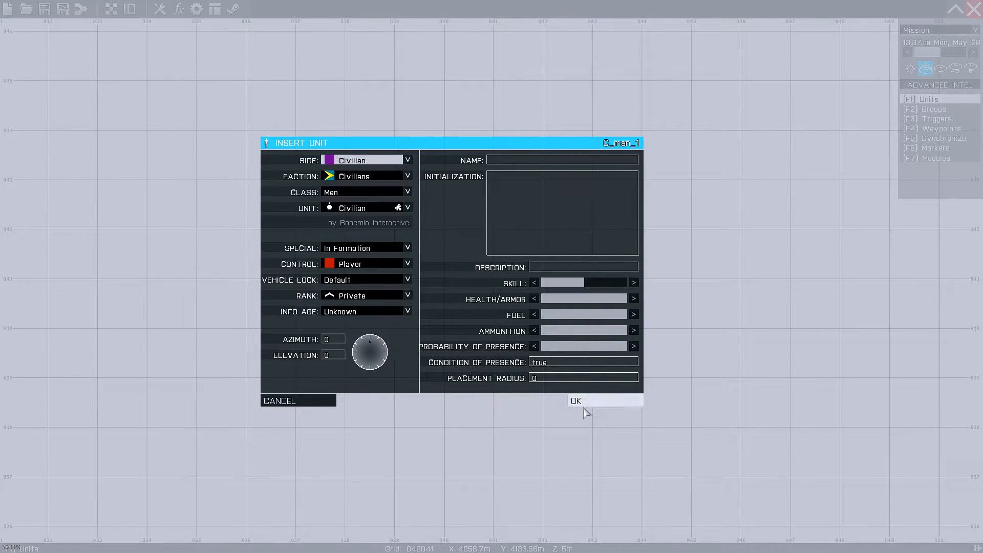
{"action": "left_click", "coordinate": [575, 401]}
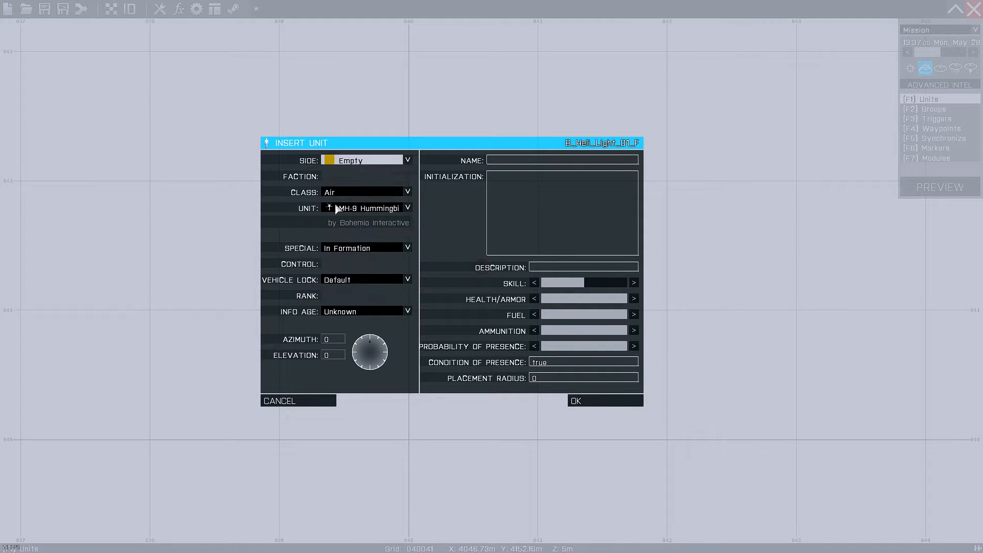
{"action": "left_click", "coordinate": [407, 191]}
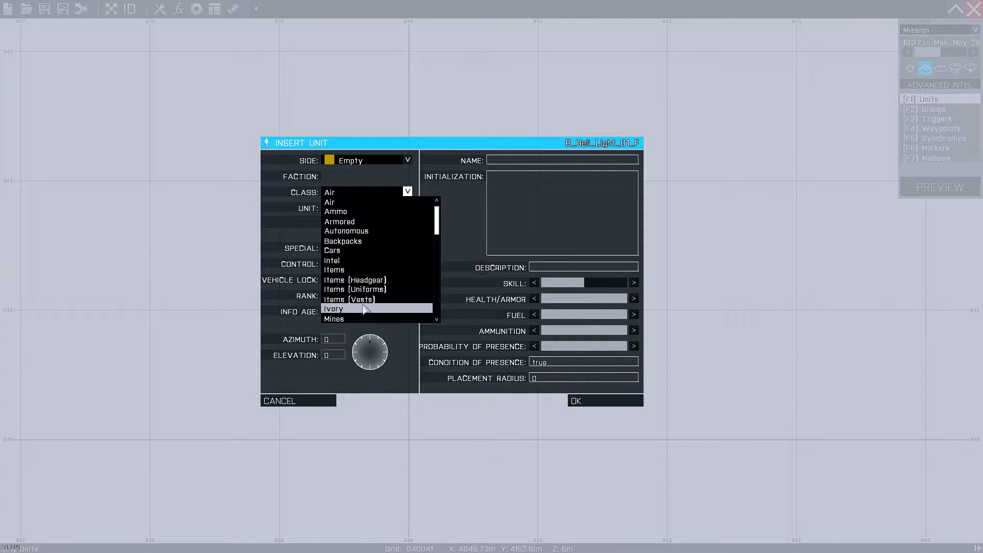
{"action": "left_click", "coordinate": [333, 308]}
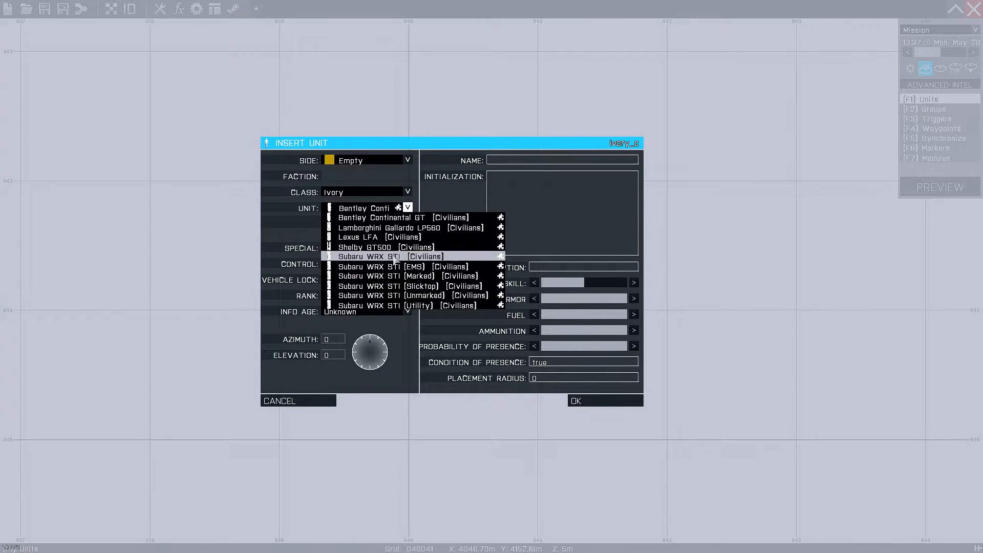
{"action": "left_click", "coordinate": [373, 247]}
{"action": "type", "text": "this setObjectTexture"}
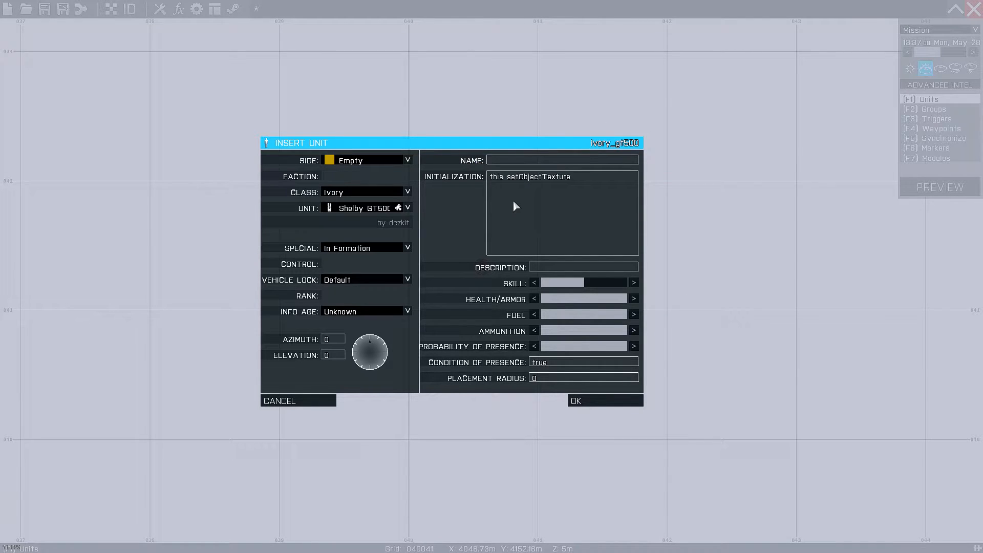
{"action": "type", "text": "[0, \""}
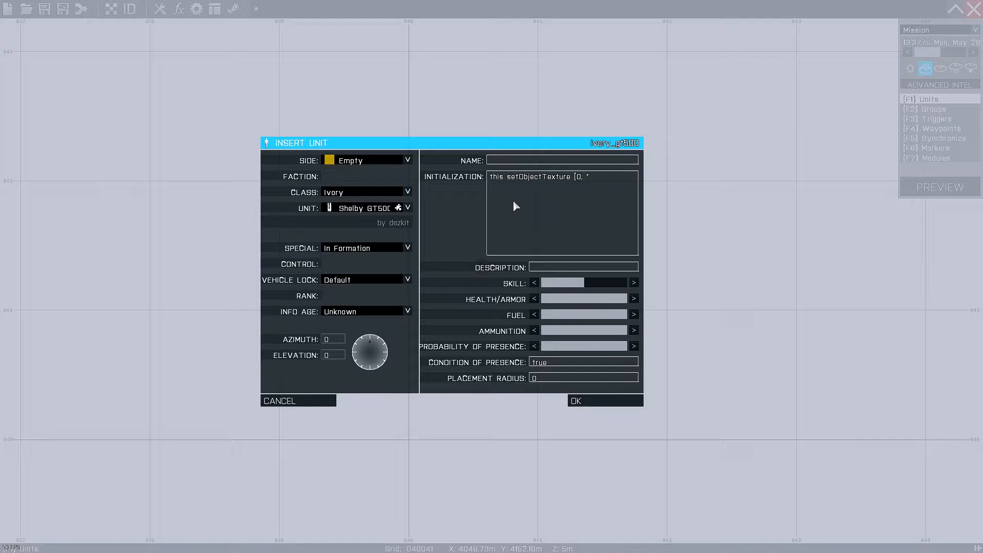
{"action": "type", "text": "F:\\@Steve_Textures\\"}
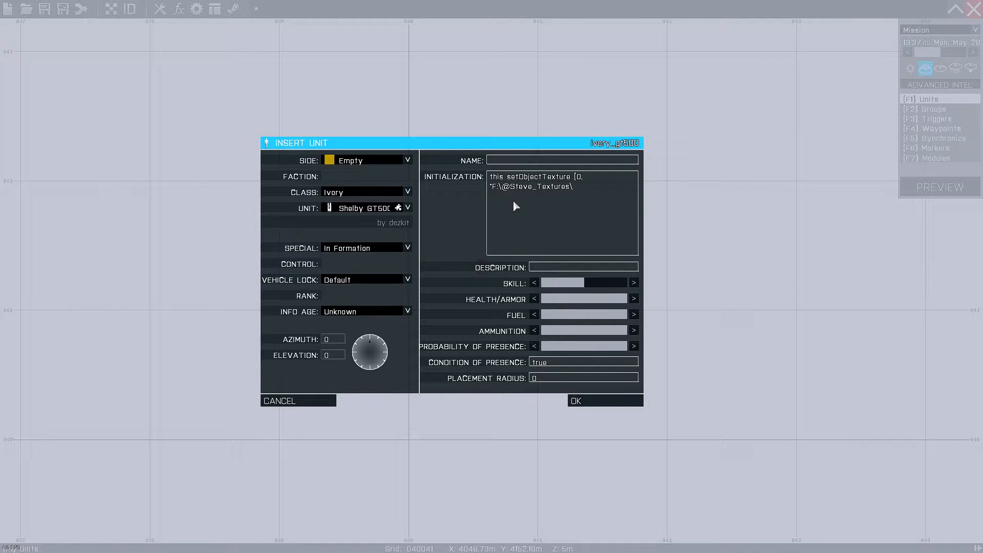
{"action": "type", "text": "bw"}
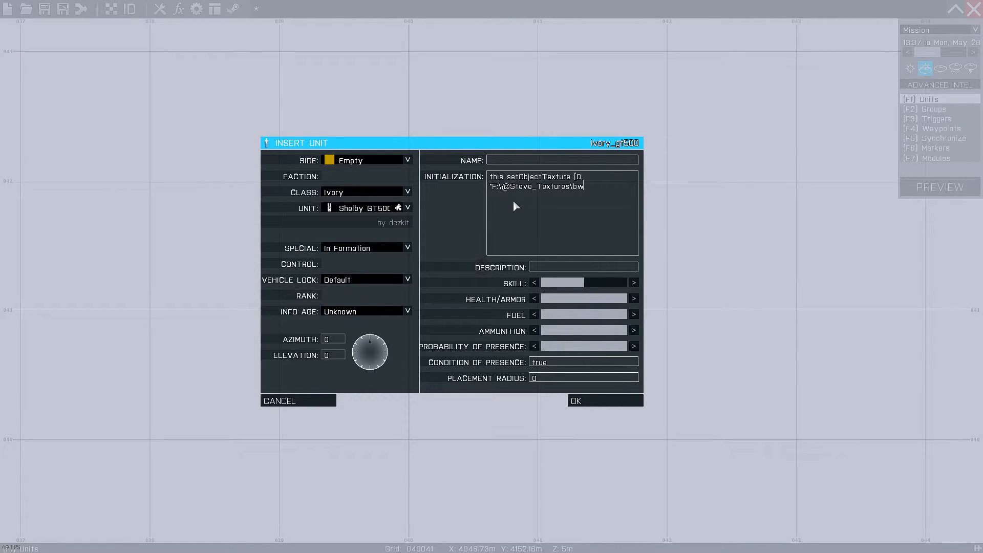
{"action": "type", "text": ".paa"}
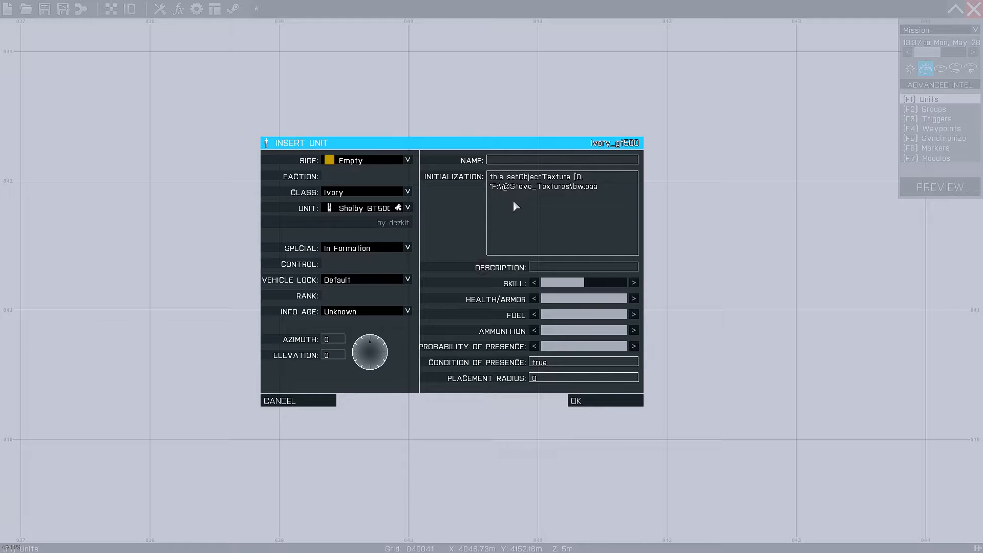
{"action": "type", "text": "]"}
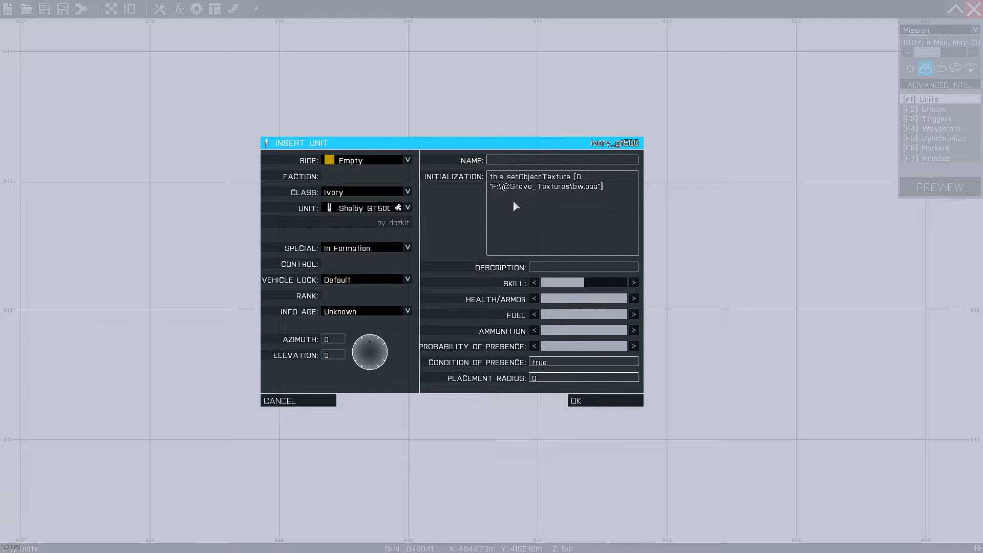
{"action": "double_click", "coordinate": [586, 186]}
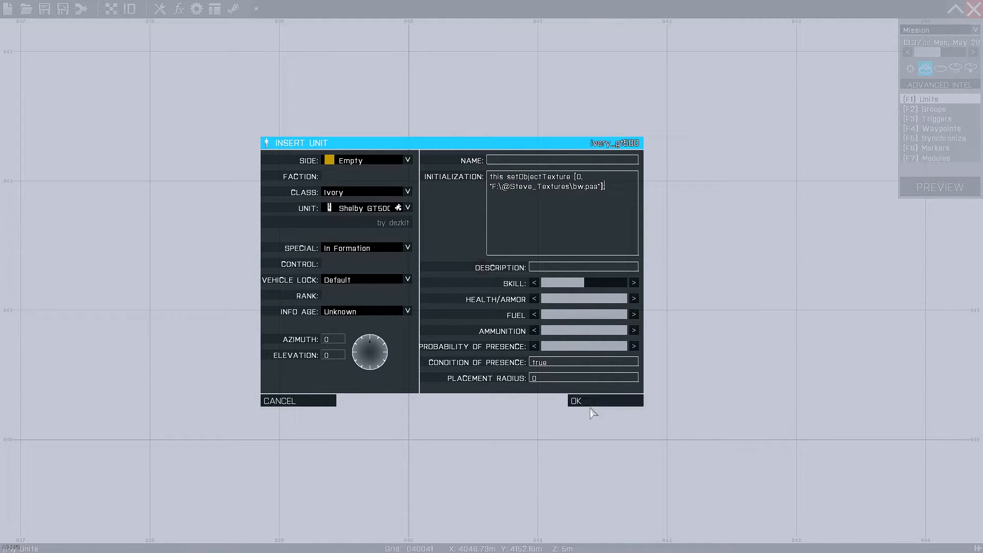
{"action": "left_click", "coordinate": [574, 400]}
{"action": "type", "text": "GB"}
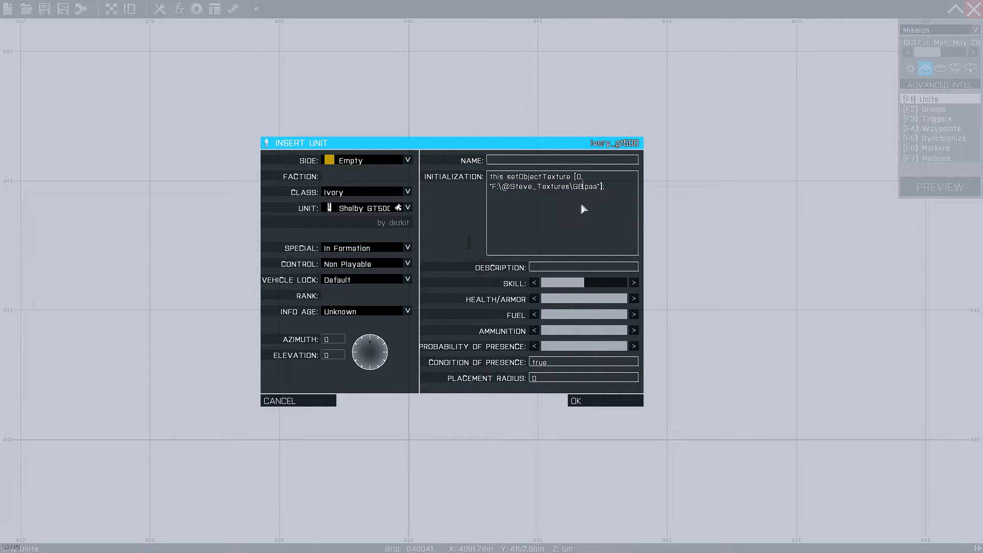
{"action": "left_click", "coordinate": [574, 400]}
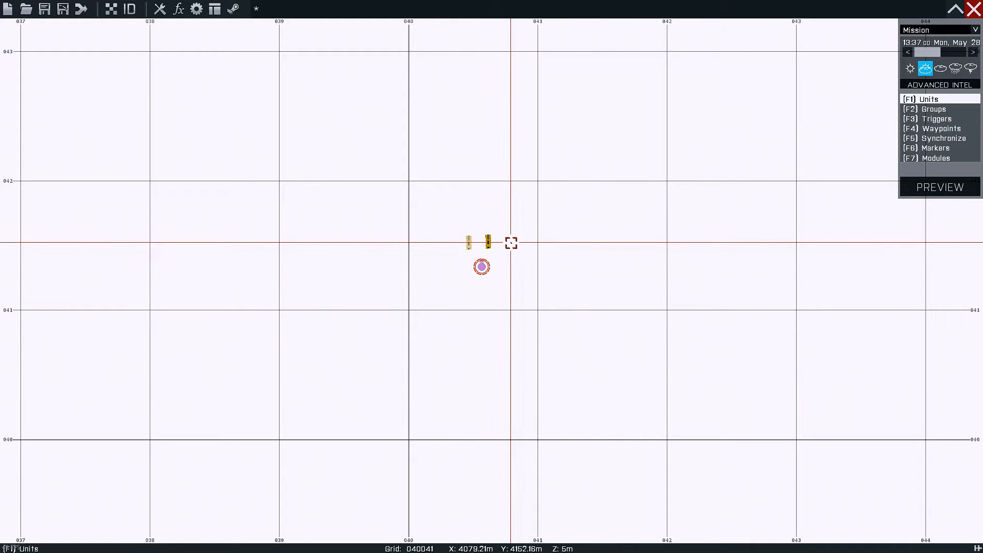
- Preview the mission and walk up to the black retextured Shelby GT500
{"action": "double_click", "coordinate": [481, 243]}
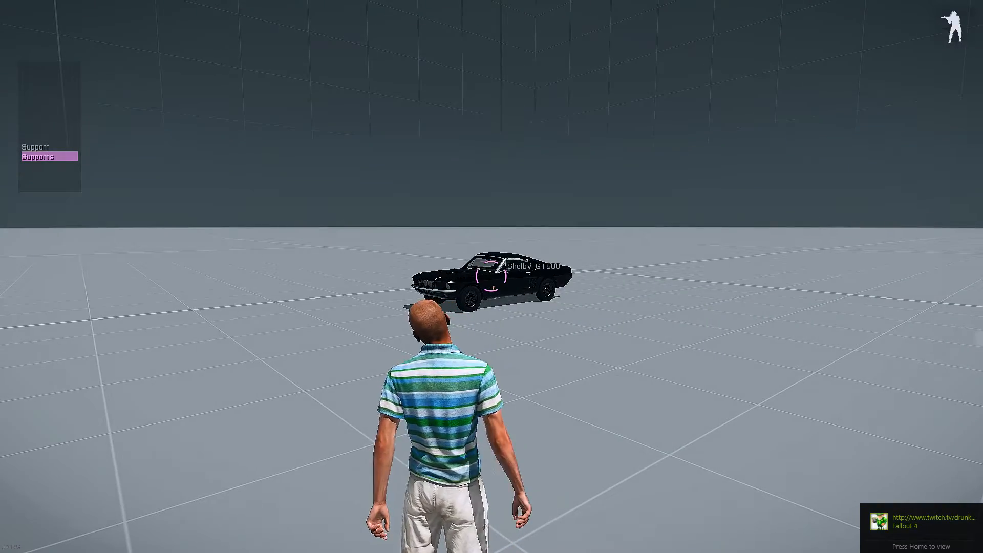
{"action": "key", "text": "Escape"}
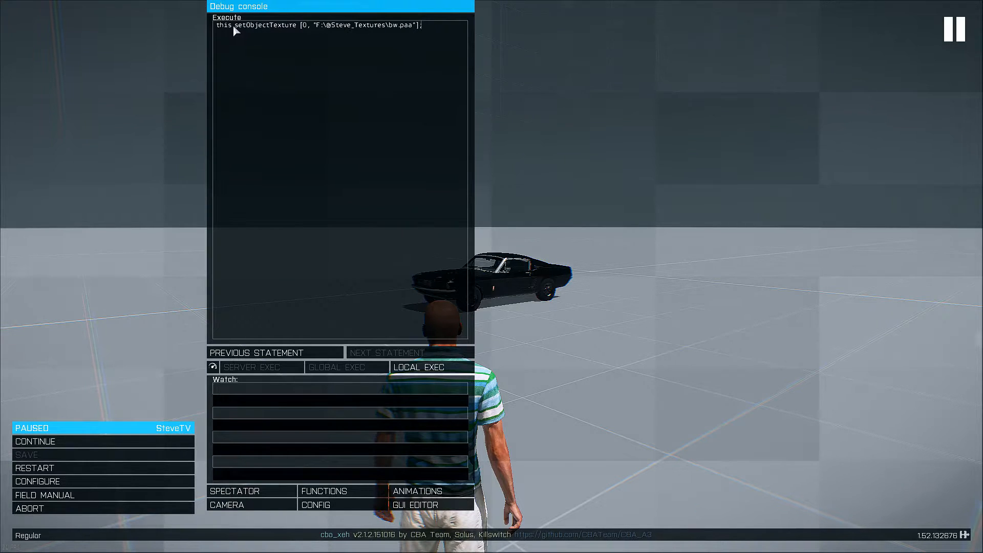
- Change the console line to cursorTarget setObjectTexture [0, "#(rgb,8,8,3)color(0,0,0,1)"]
{"action": "double_click", "coordinate": [223, 25]}
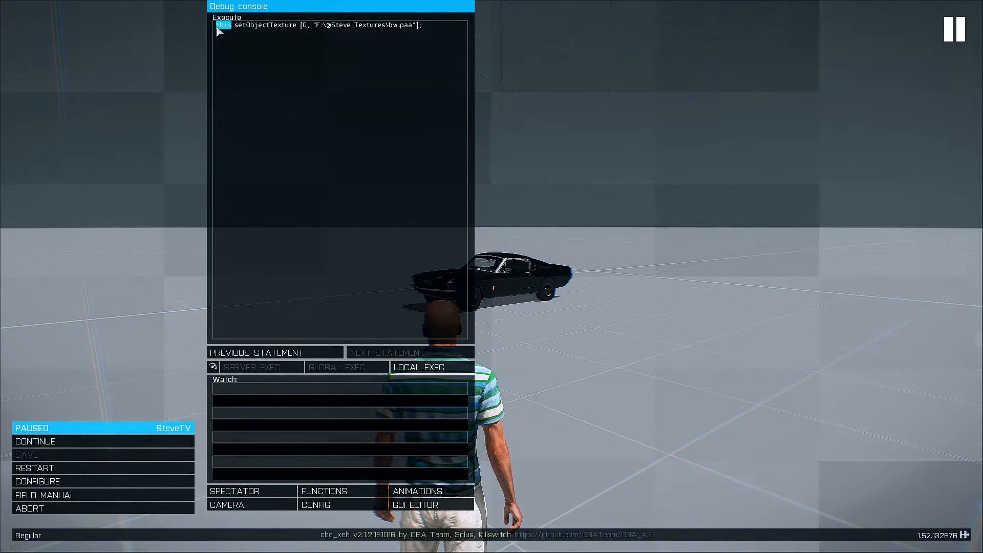
{"action": "type", "text": "cursorTarget"}
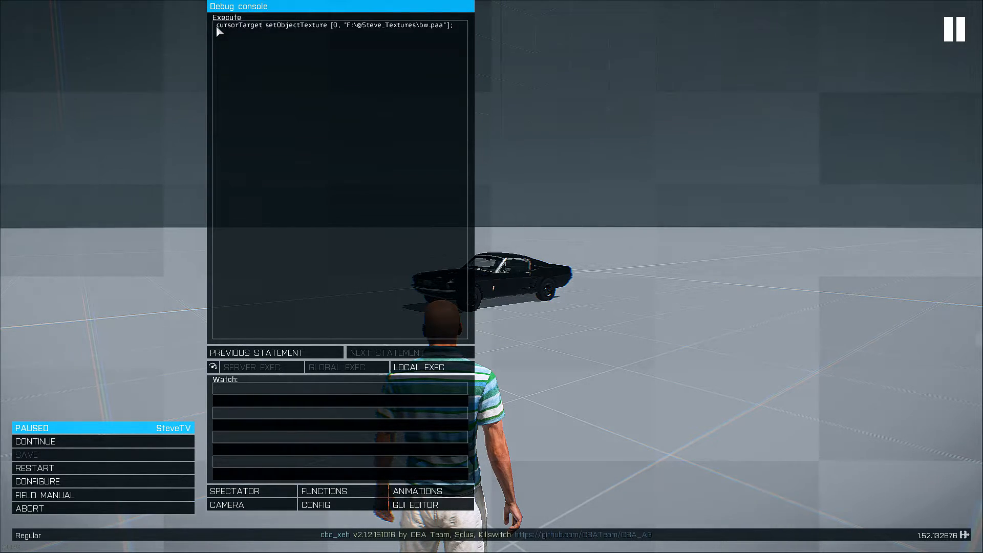
{"action": "left_click", "coordinate": [417, 366]}
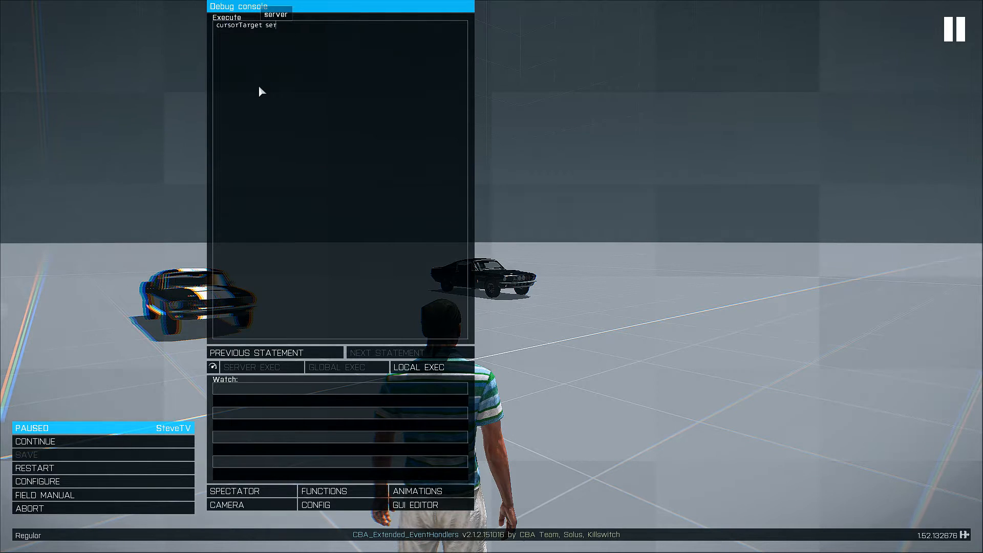
{"action": "type", "text": "setObjectTexture"}
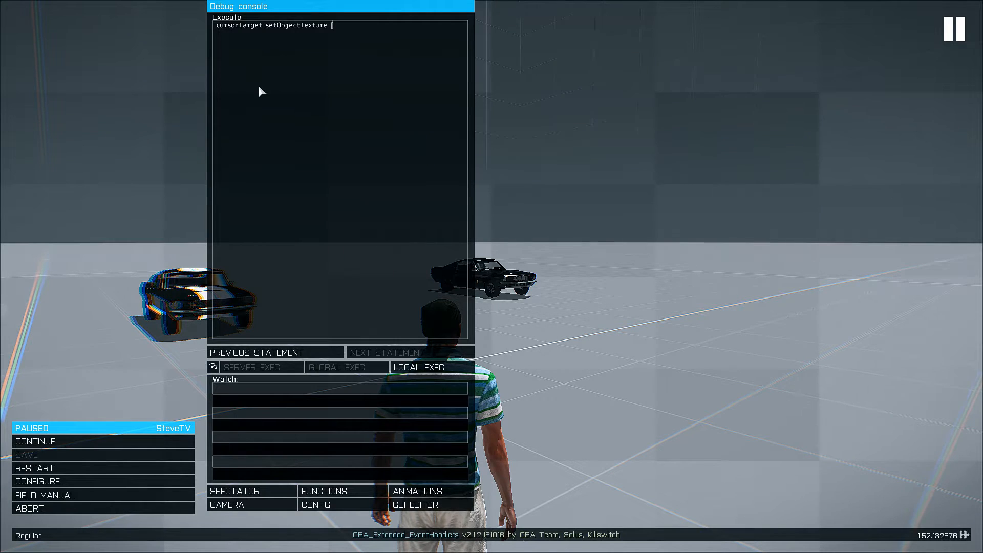
{"action": "type", "text": "[0, \"#(rgb,8,8,3)color(0,0,0,1)\"]"}
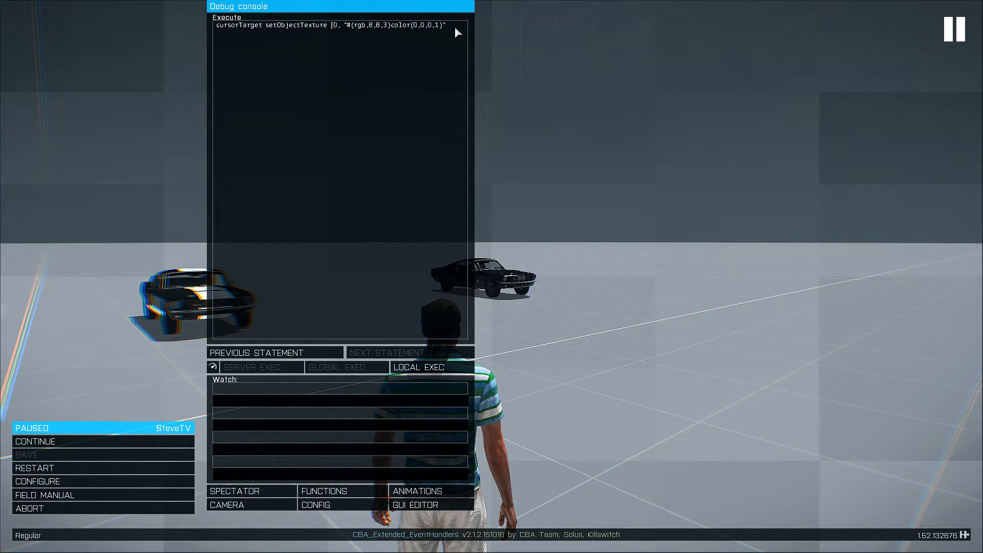
- Run the colour statement repeatedly, turning the car red, yellow, white, then magenta
{"action": "type", "text": ";"}
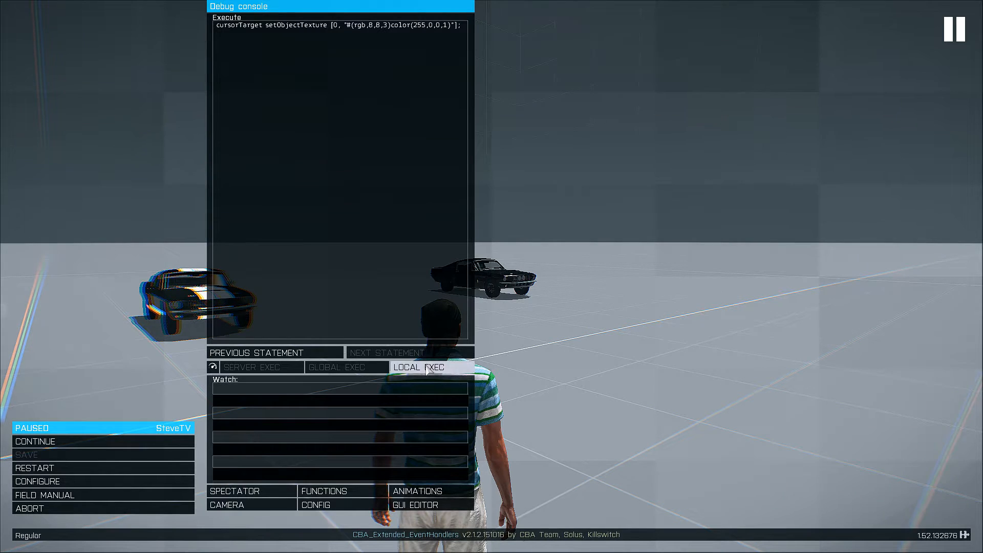
{"action": "left_click", "coordinate": [418, 368]}
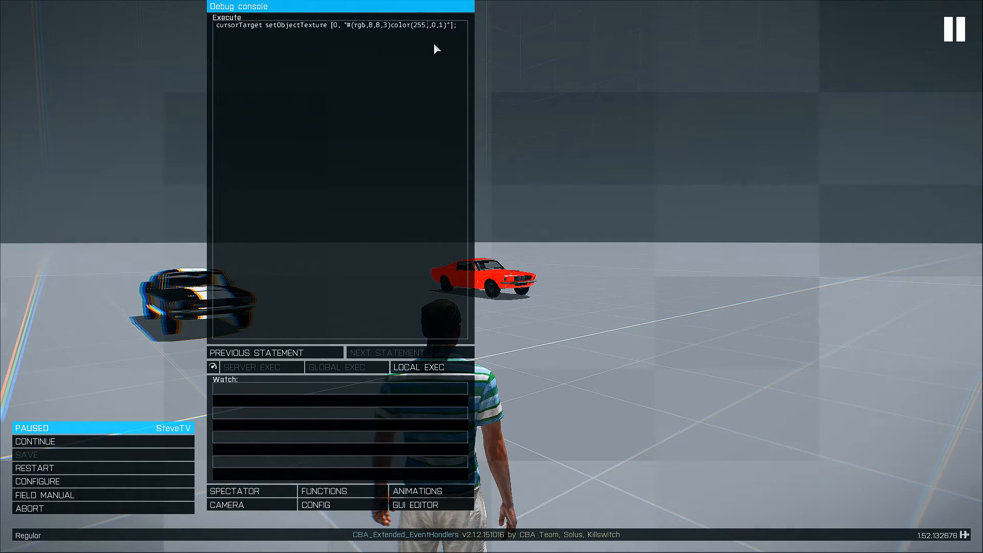
{"action": "type", "text": "255,"}
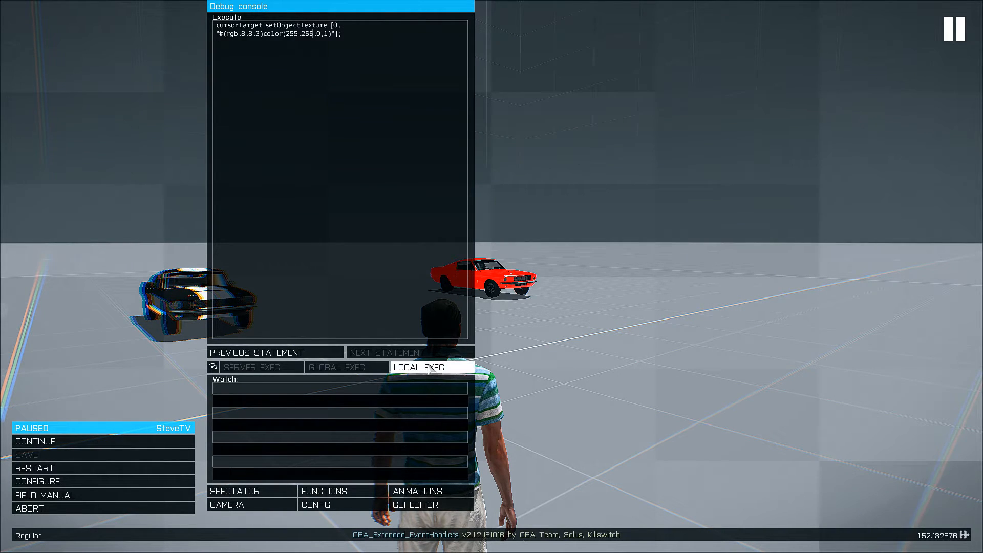
{"action": "left_click", "coordinate": [427, 366]}
{"action": "type", "text": "255"}
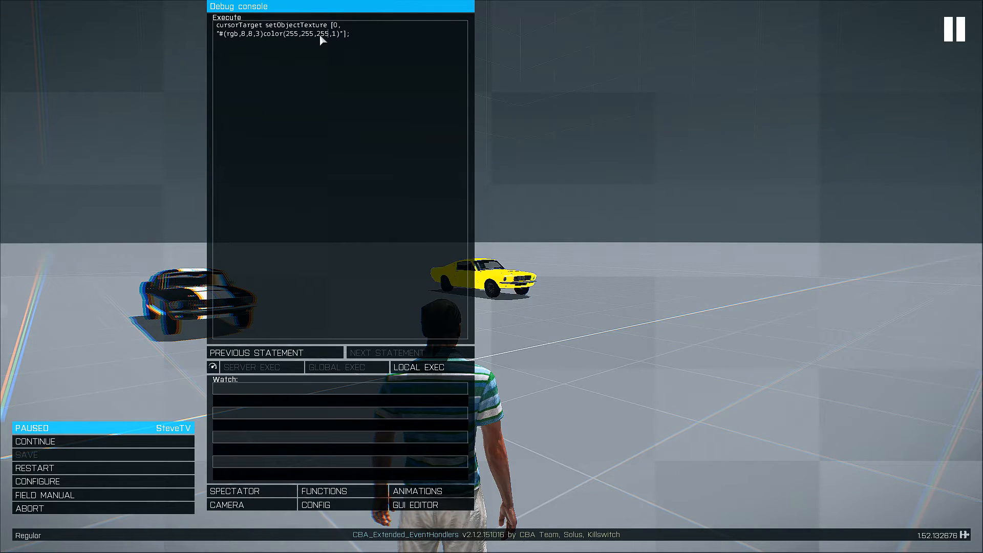
{"action": "left_click", "coordinate": [417, 368]}
{"action": "type", "text": "0"}
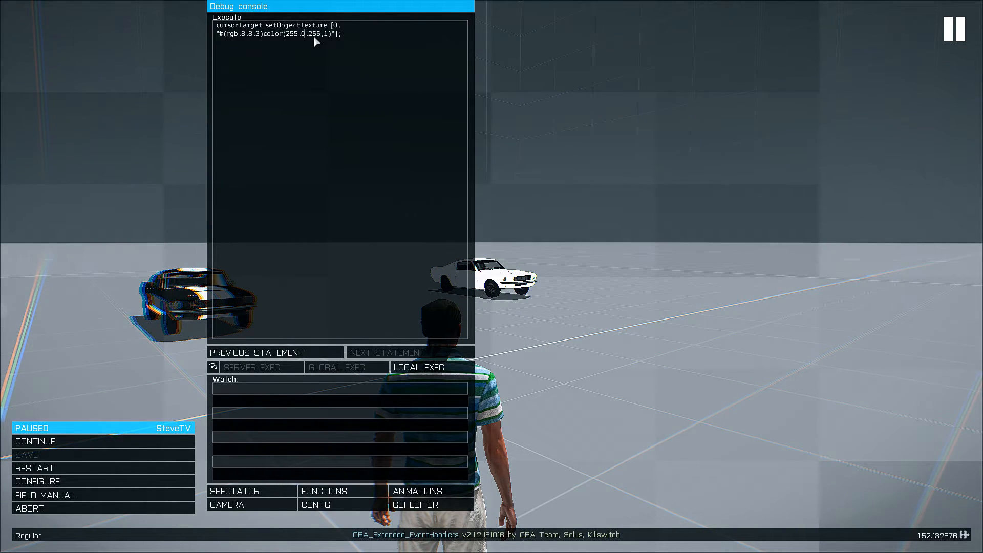
{"action": "left_click", "coordinate": [418, 367]}
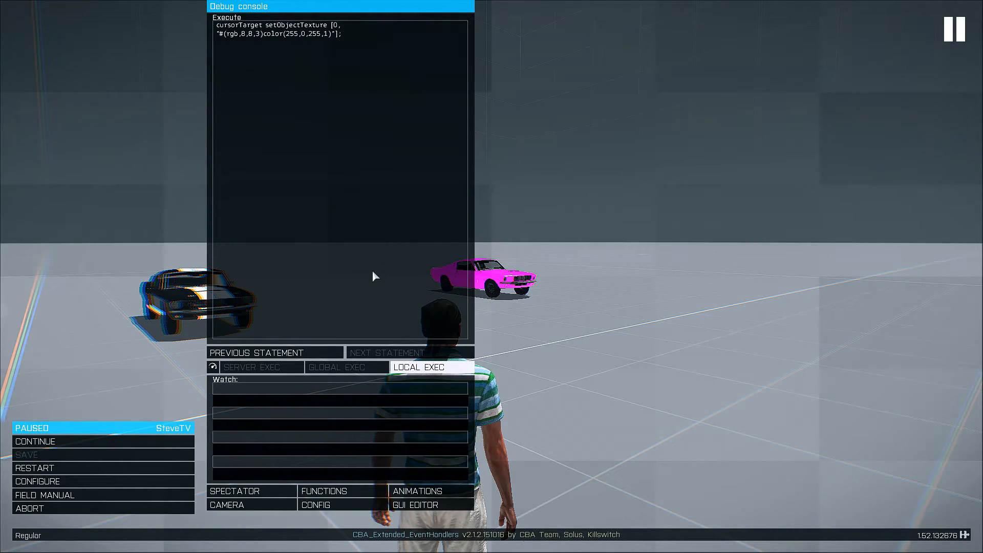
{"action": "left_click", "coordinate": [35, 441]}
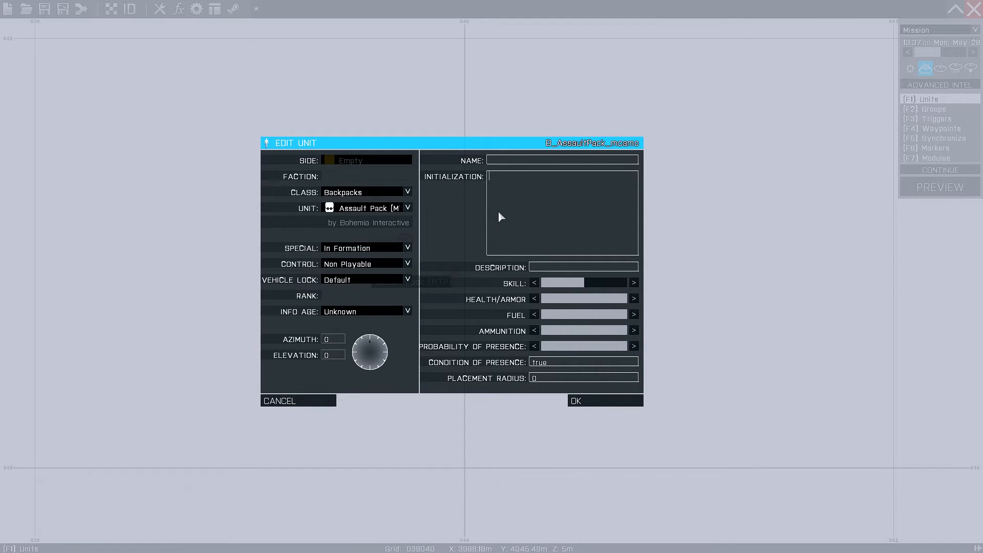
{"action": "type", "text": "this setObjectTexture [0, \"F:\\@Steve_Textures\\logo.jpg\"];"}
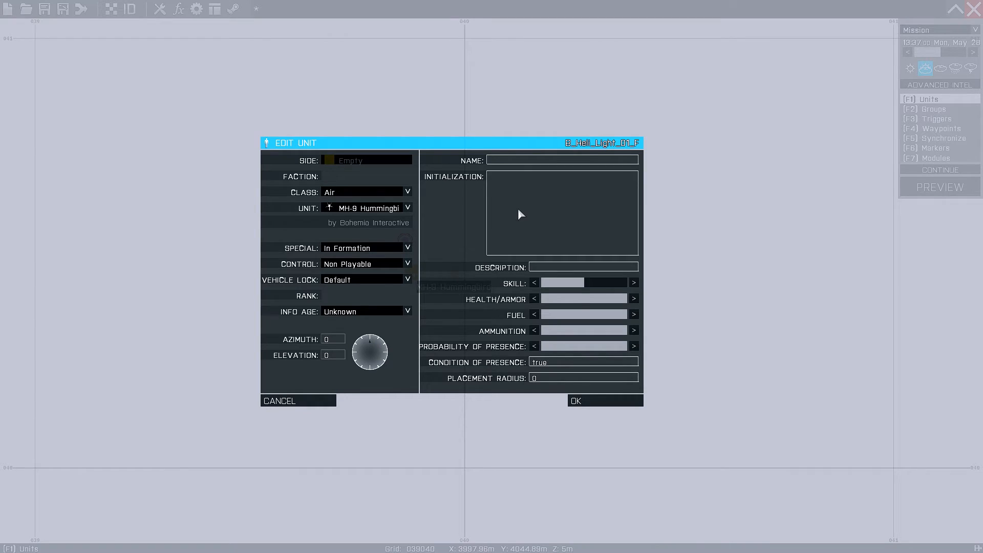
{"action": "type", "text": "this setObjectTexture [0, \"F:\\@Steve_Textures\\logo.jpg\"]"}
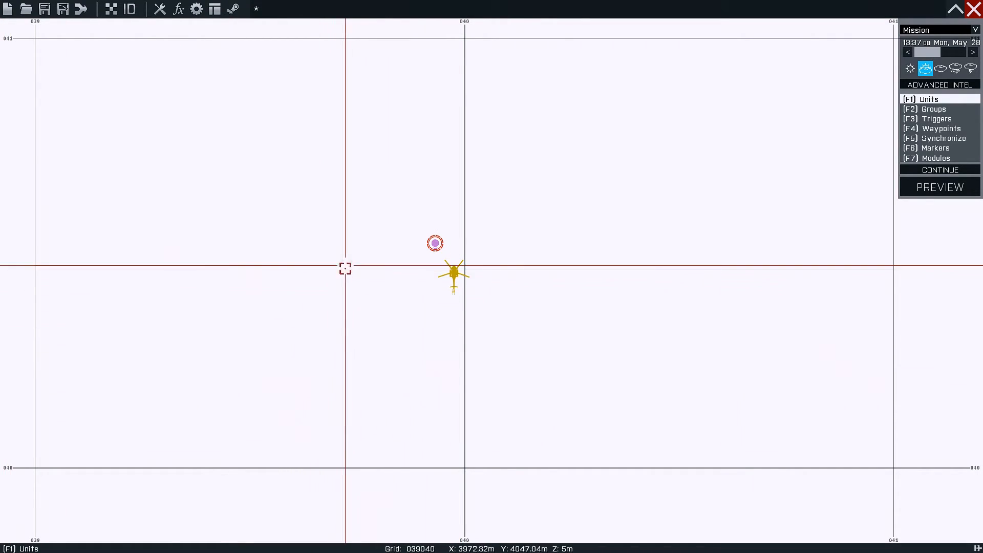
{"action": "double_click", "coordinate": [453, 271]}
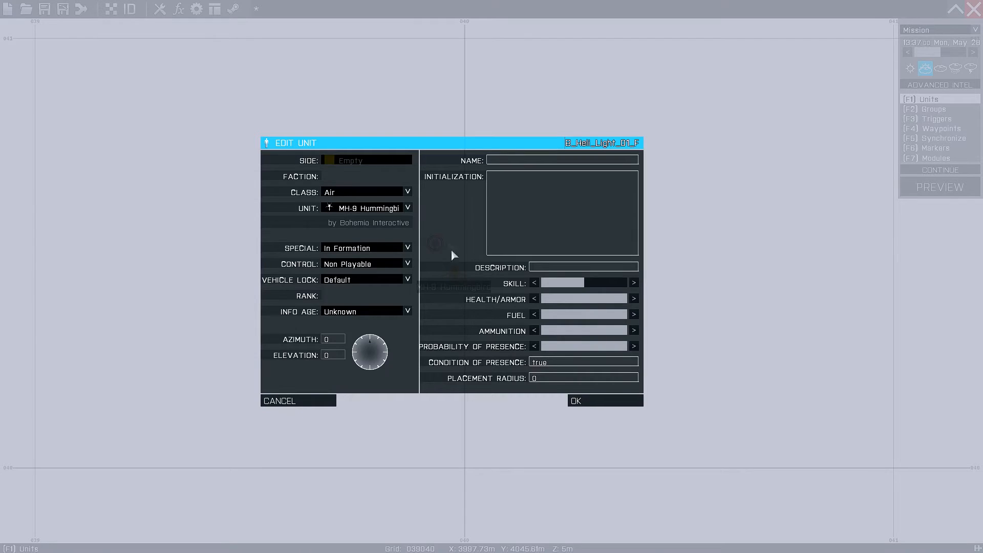
{"action": "type", "text": "this setObjectTexture [0, \"F:\\@Steve_Textures\\logo.jpg\"];"}
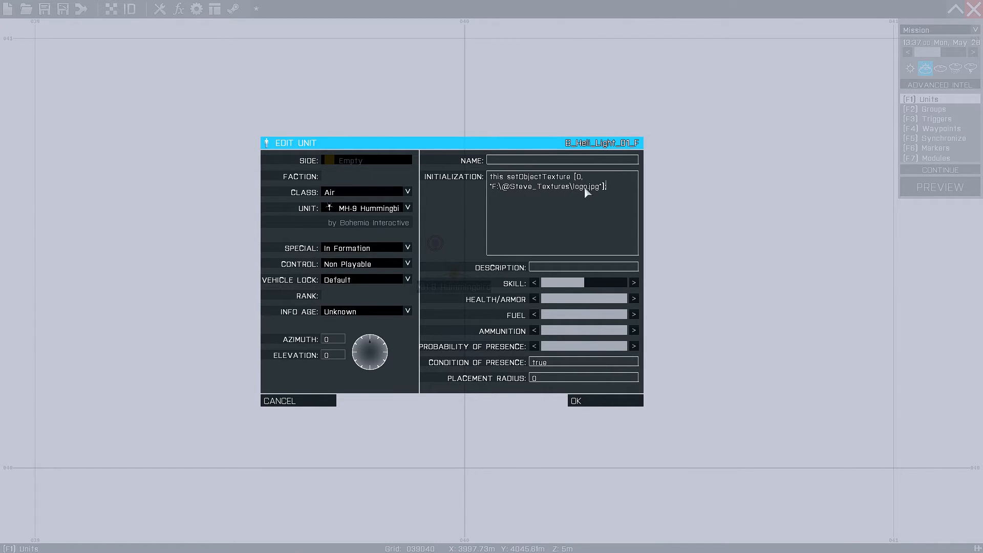
{"action": "double_click", "coordinate": [586, 186]}
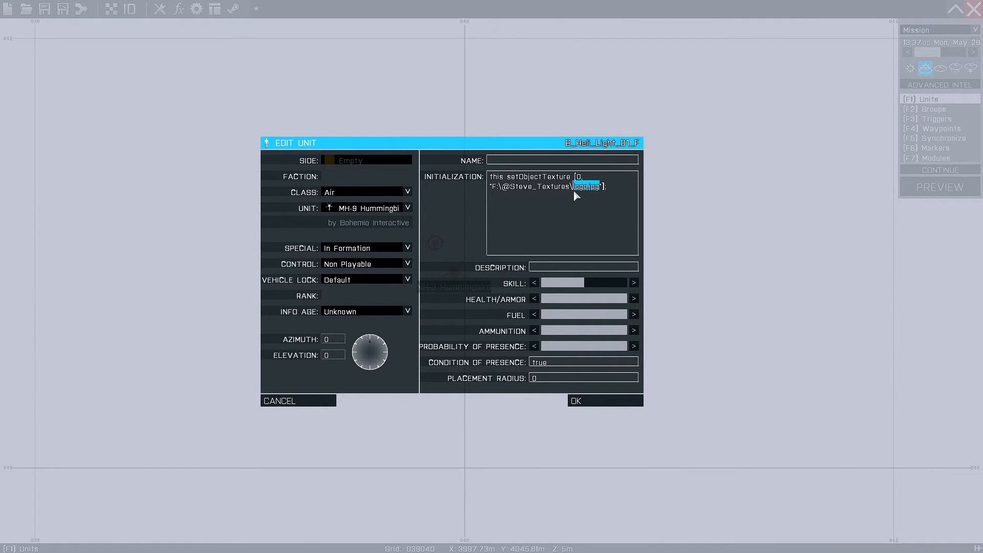
{"action": "type", "text": "textuy"}
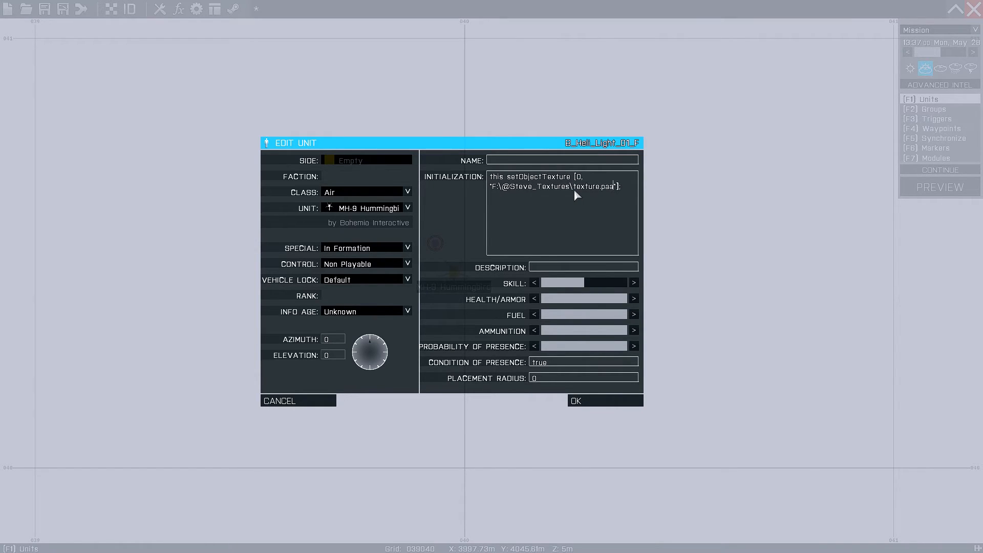
{"action": "left_click", "coordinate": [604, 400]}
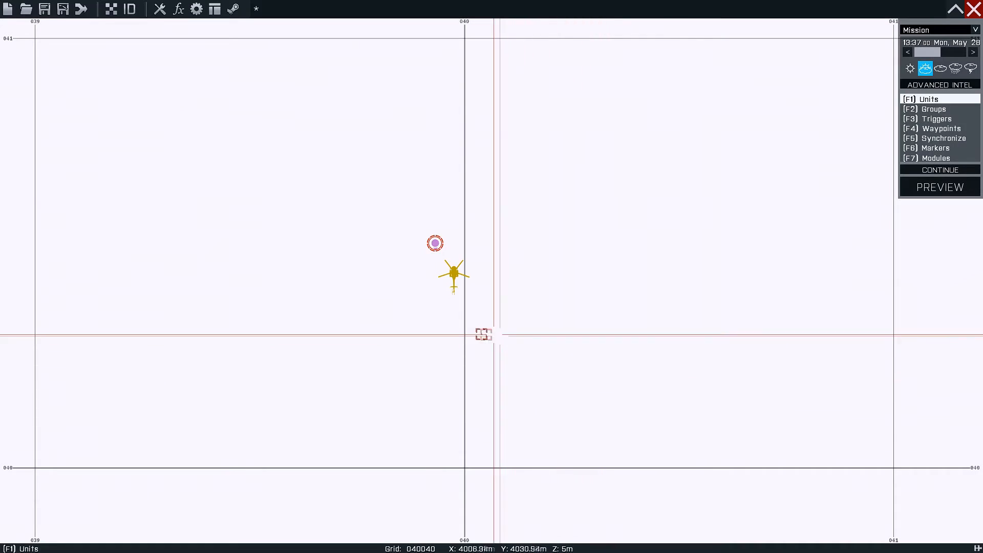
{"action": "left_click", "coordinate": [939, 186]}
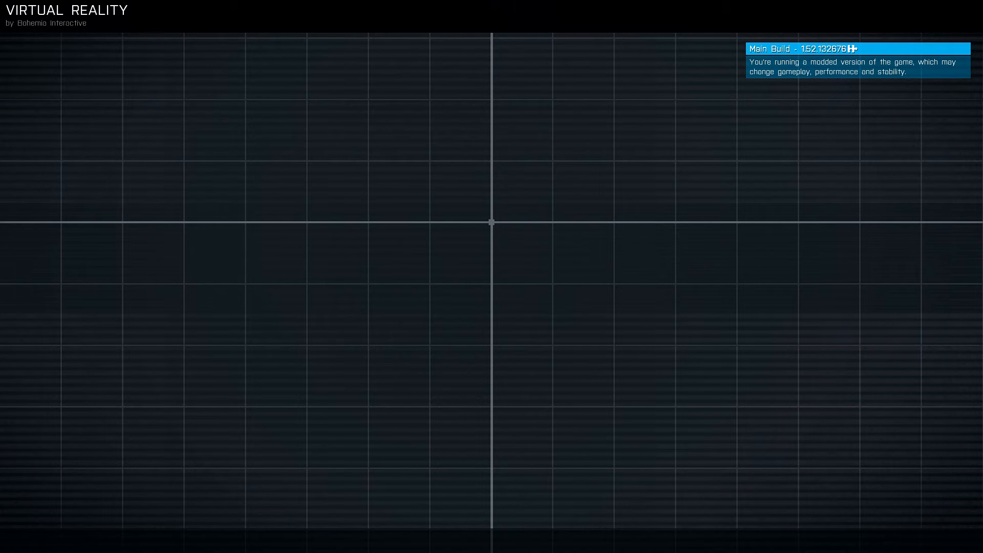